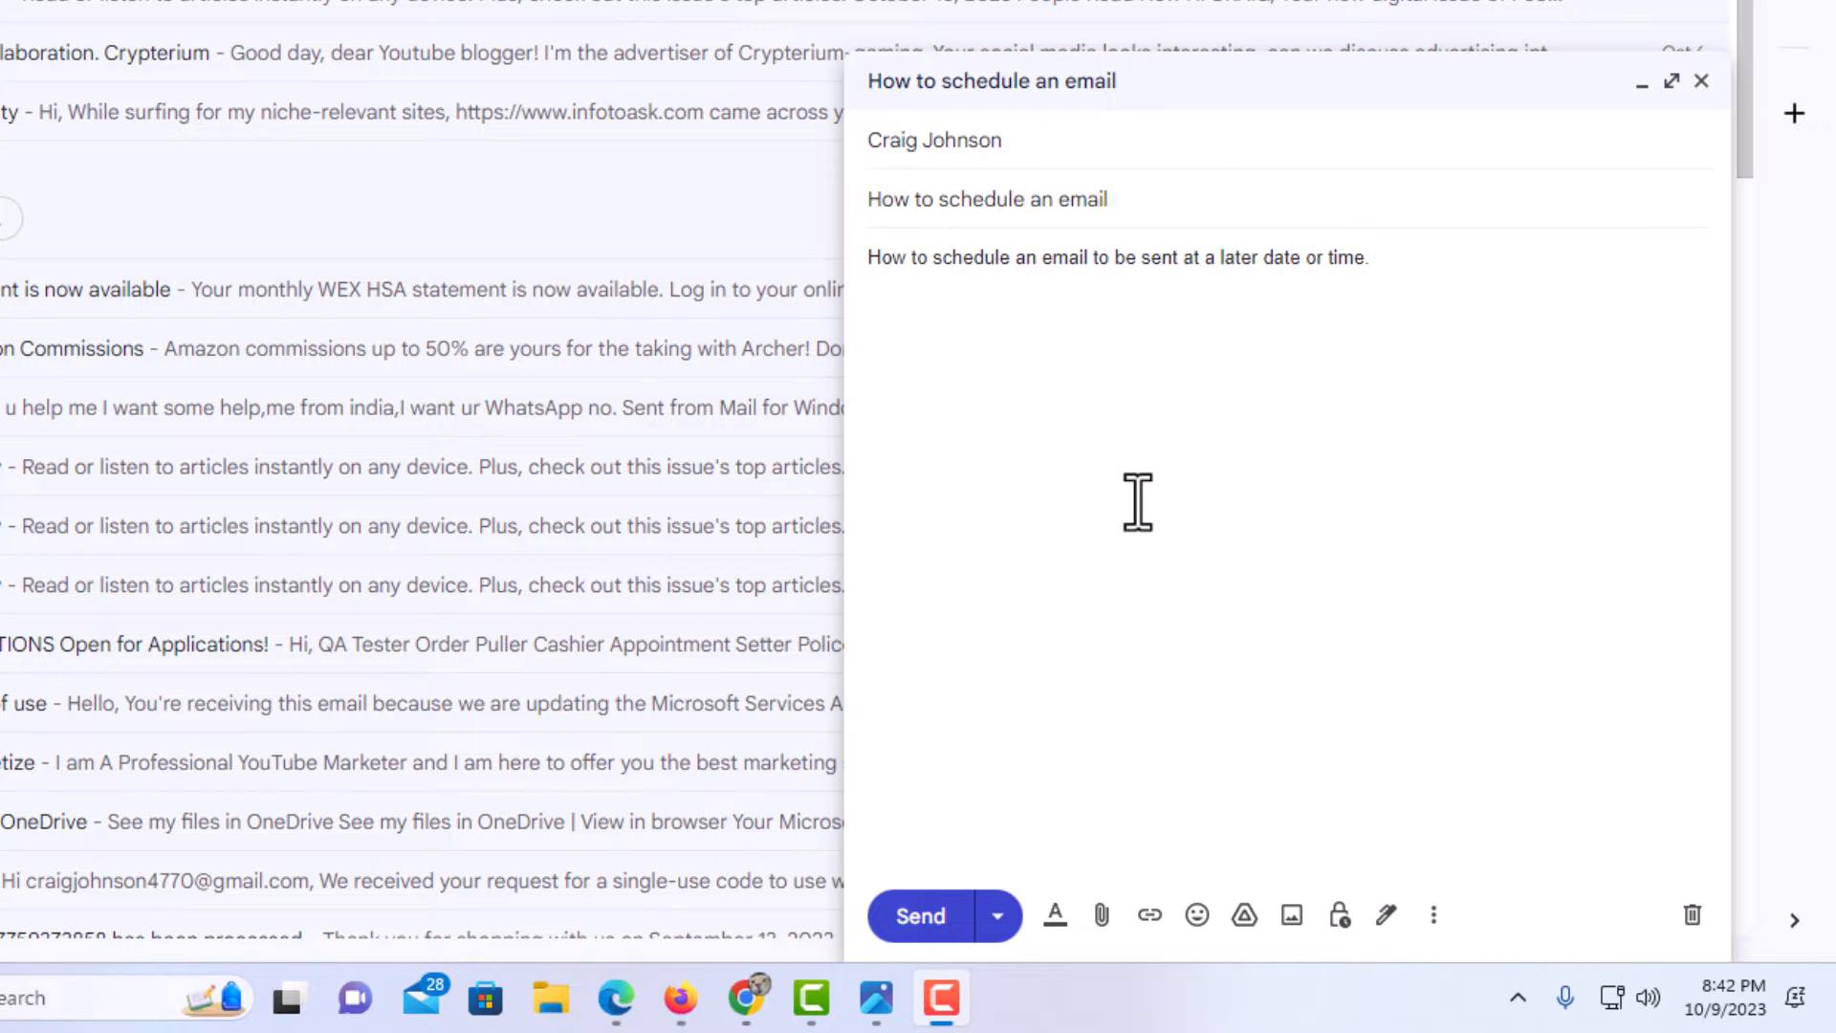
pyautogui.moveTo(1065, 816)
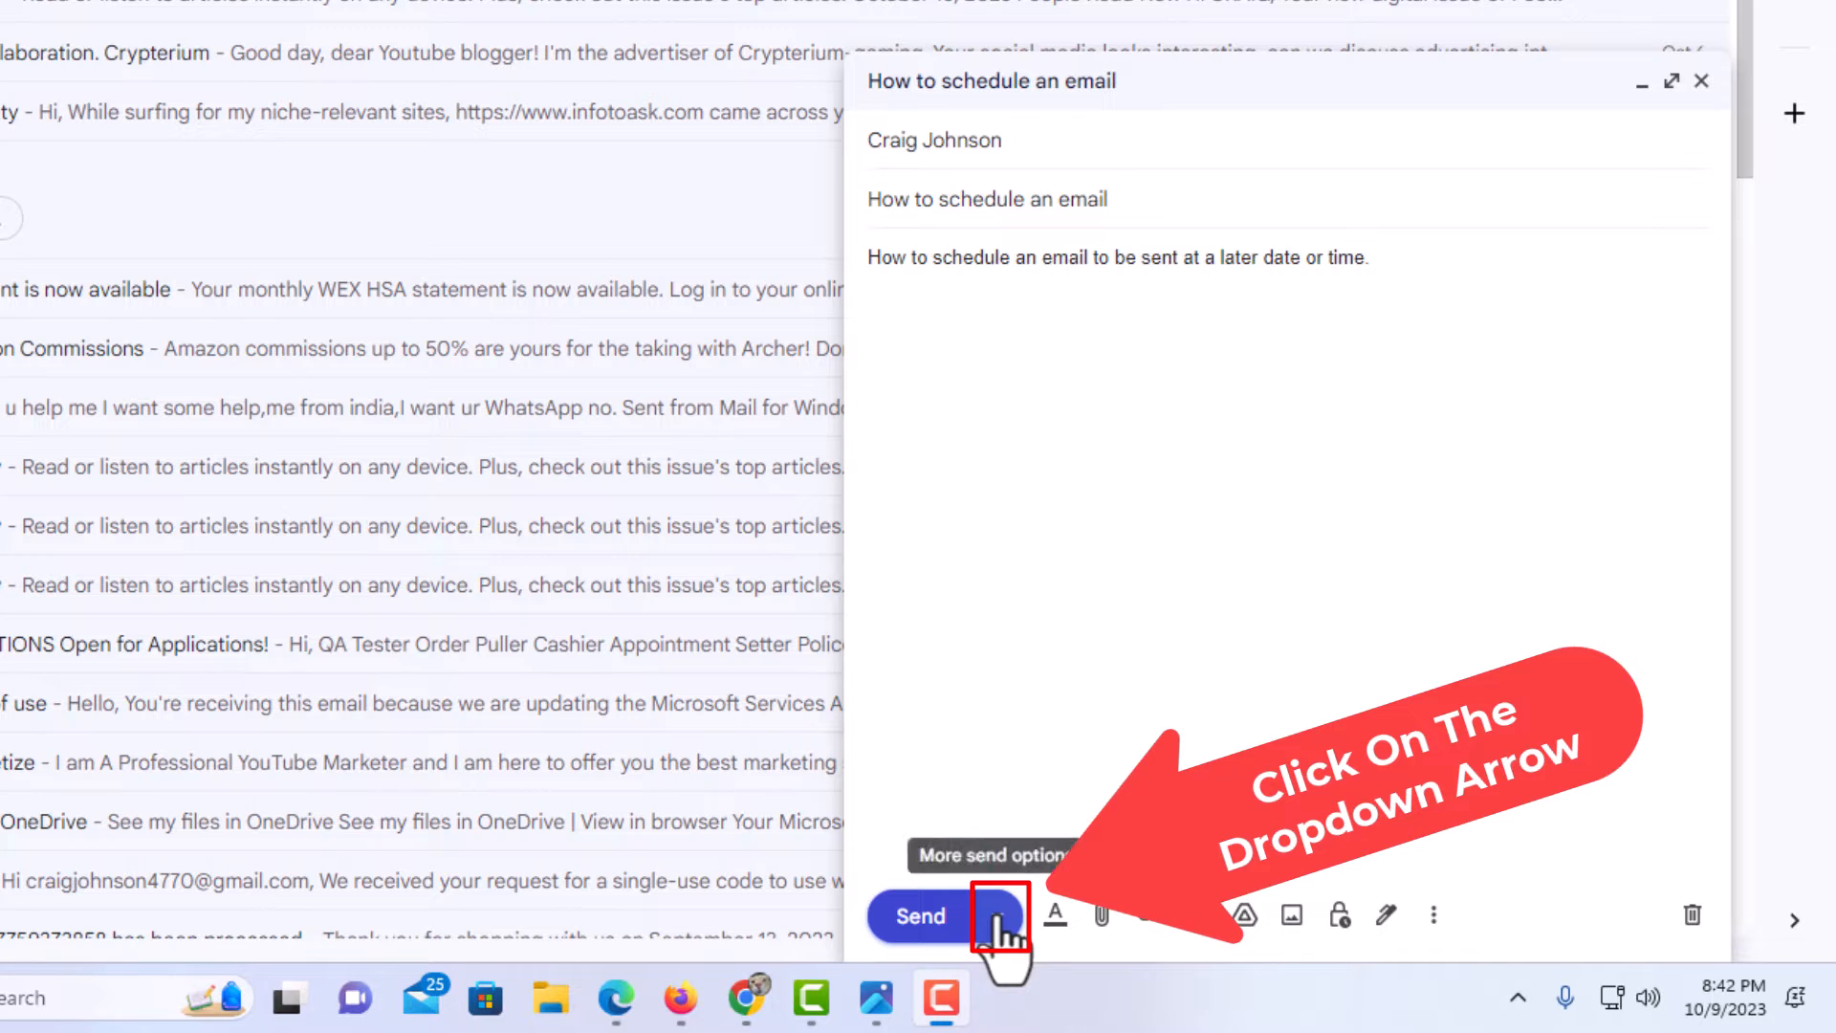
# Step: Open the Schedule send options for the drafted email from the Send dropdown
pyautogui.click(1002, 916)
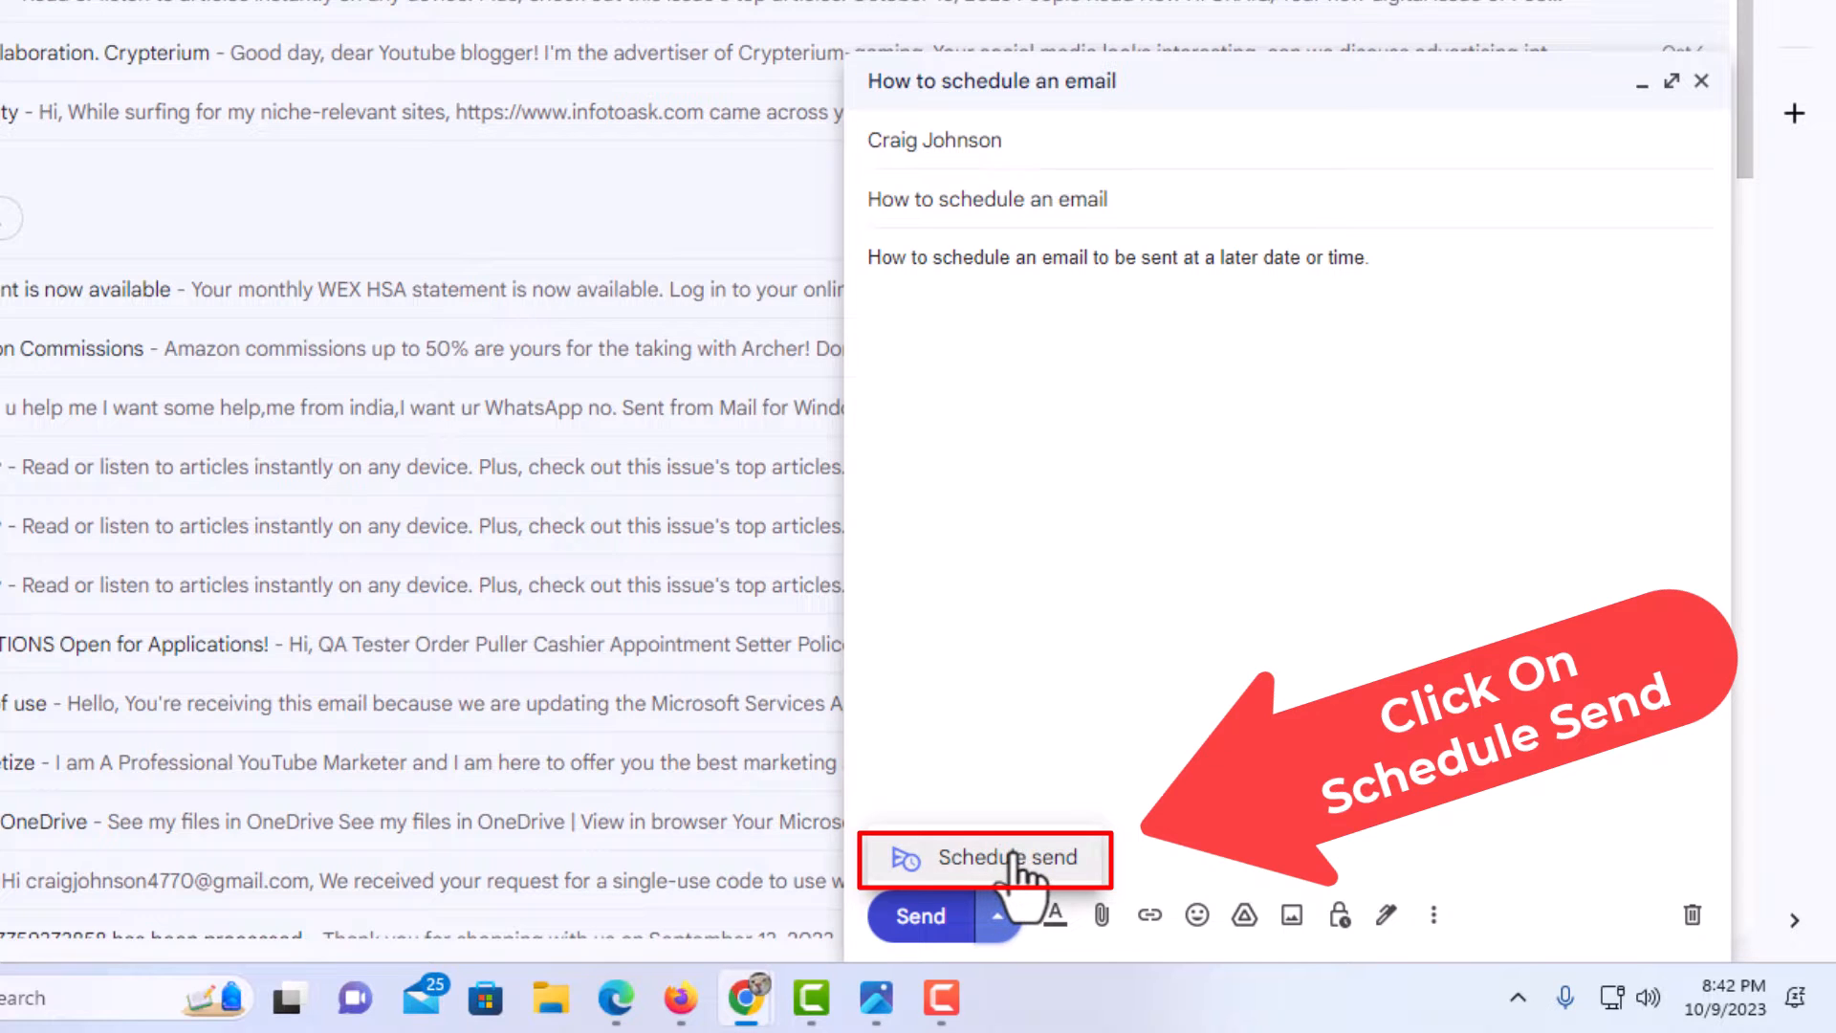
pyautogui.click(972, 859)
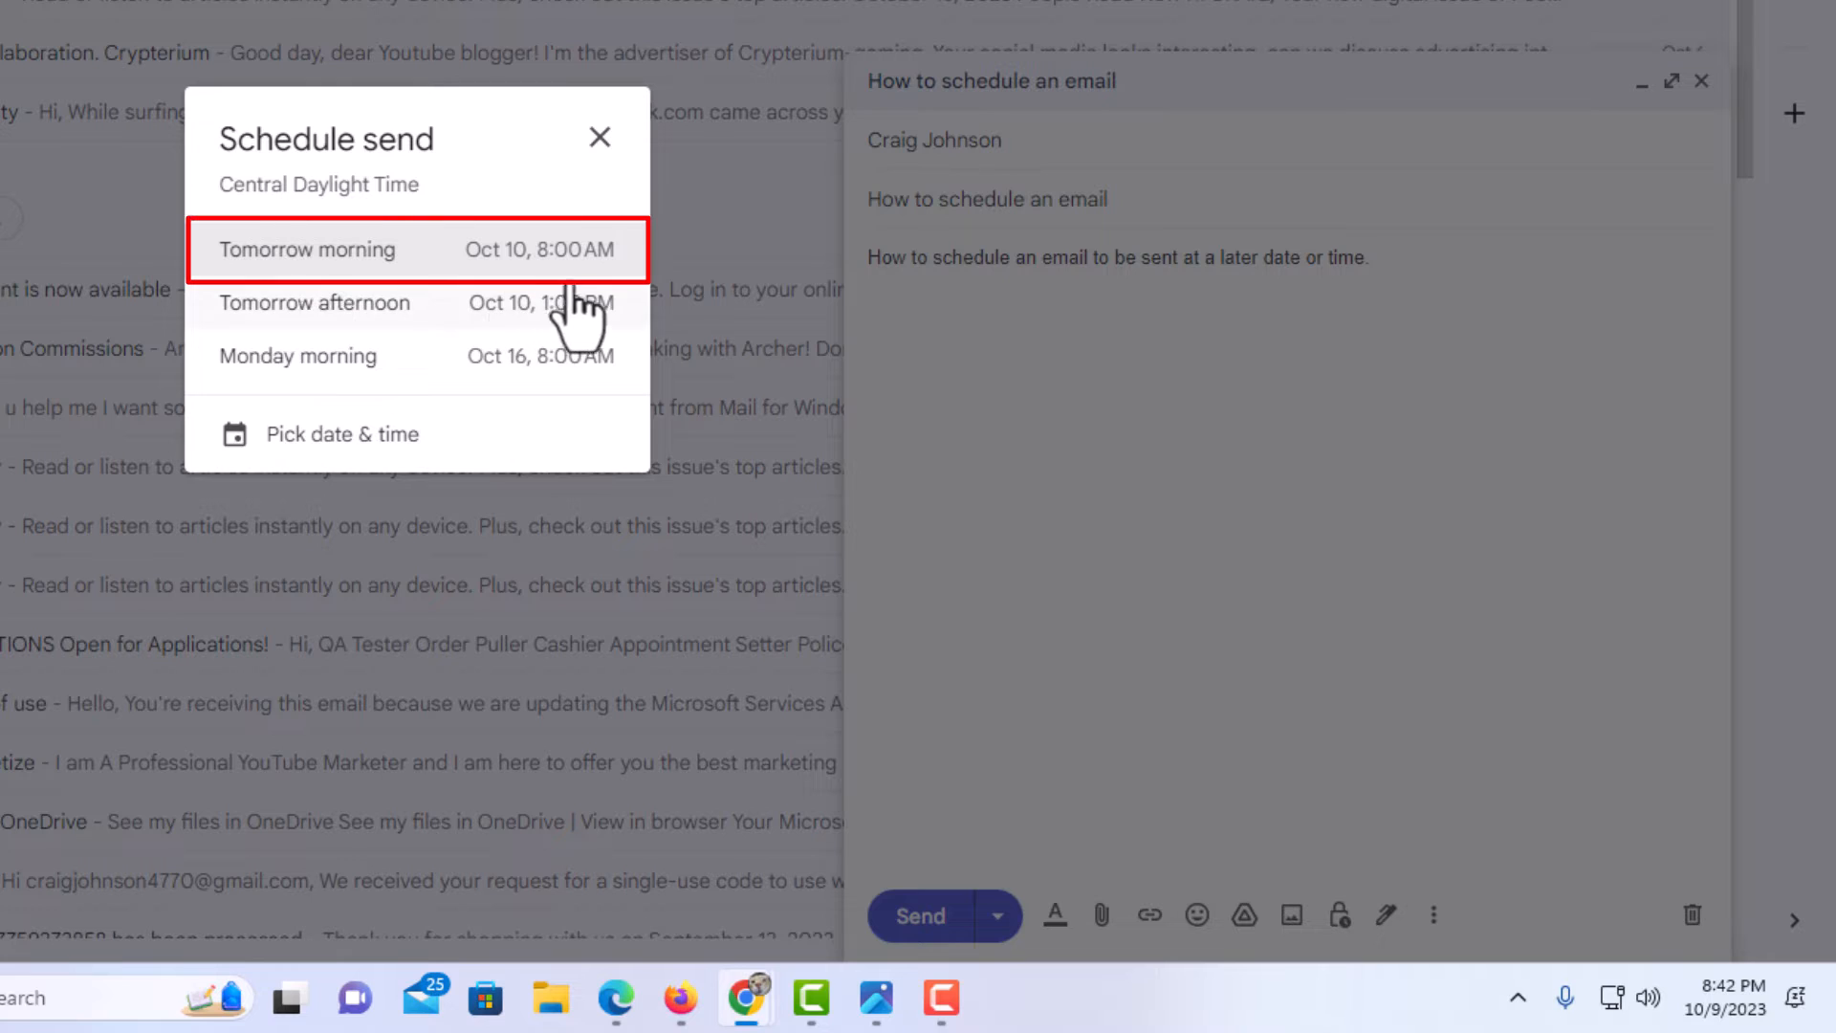
pyautogui.moveTo(351, 317)
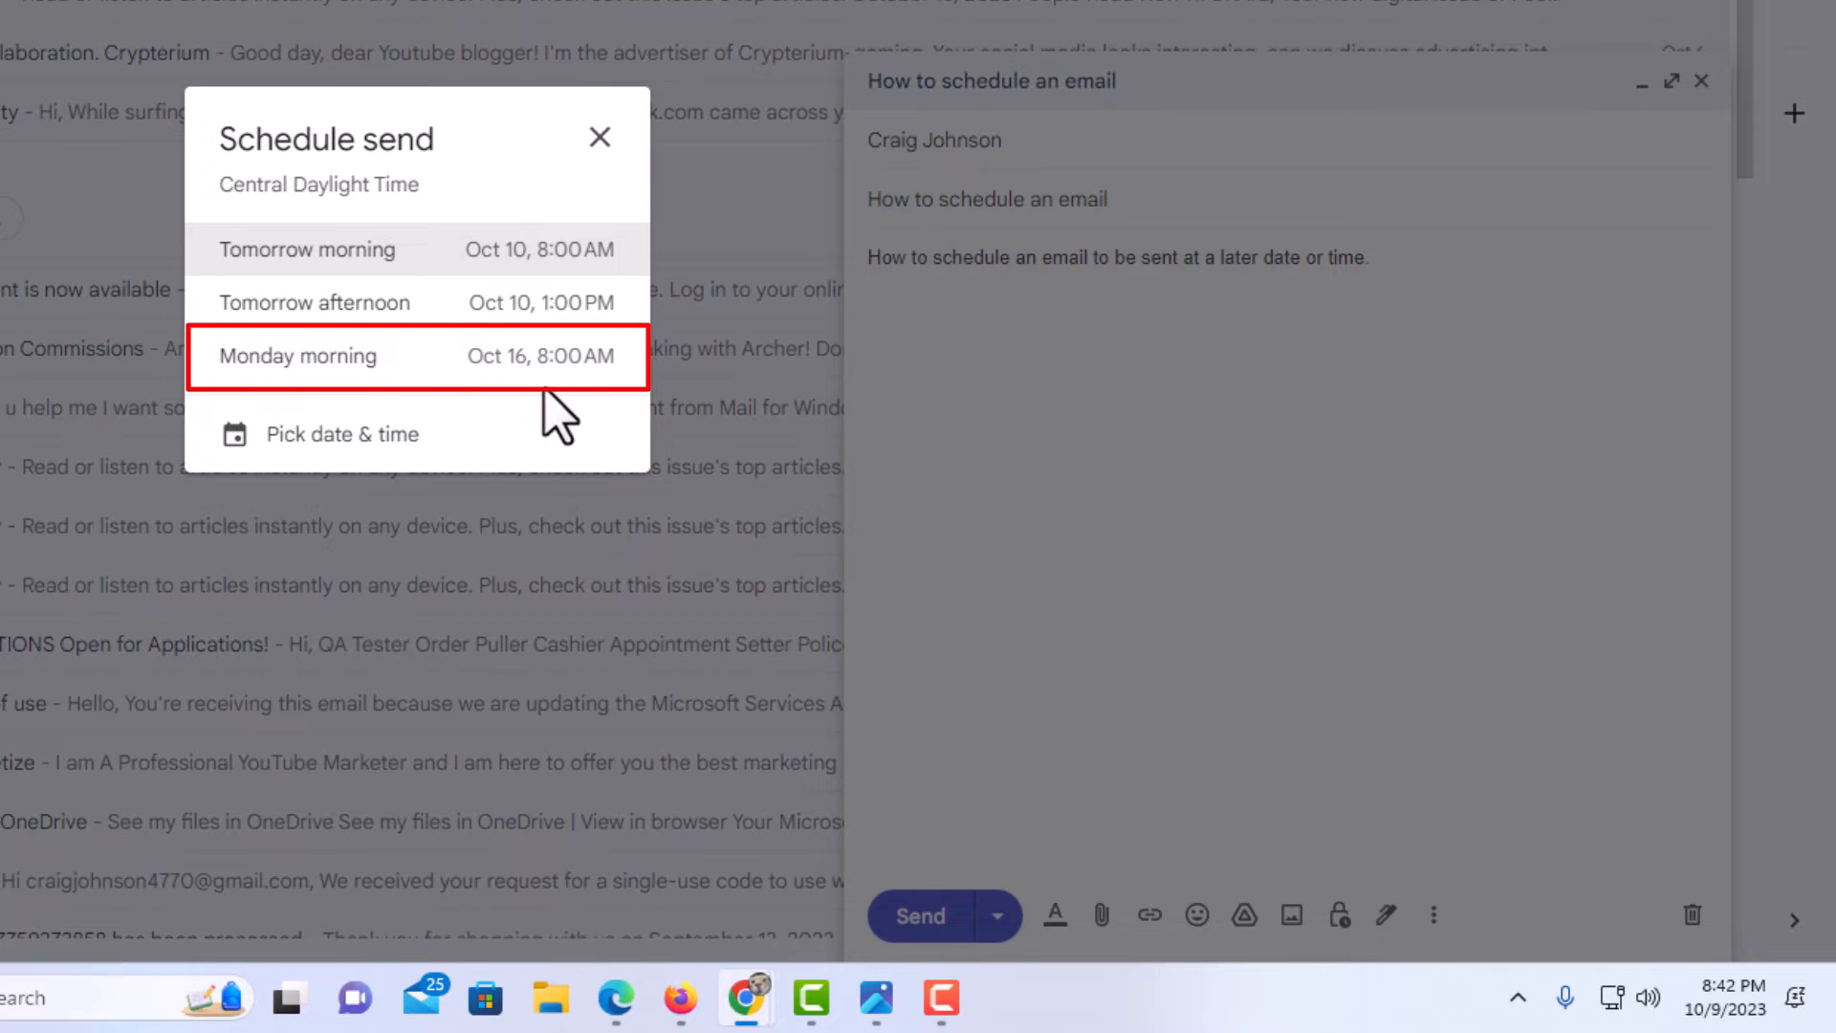
pyautogui.moveTo(510, 302)
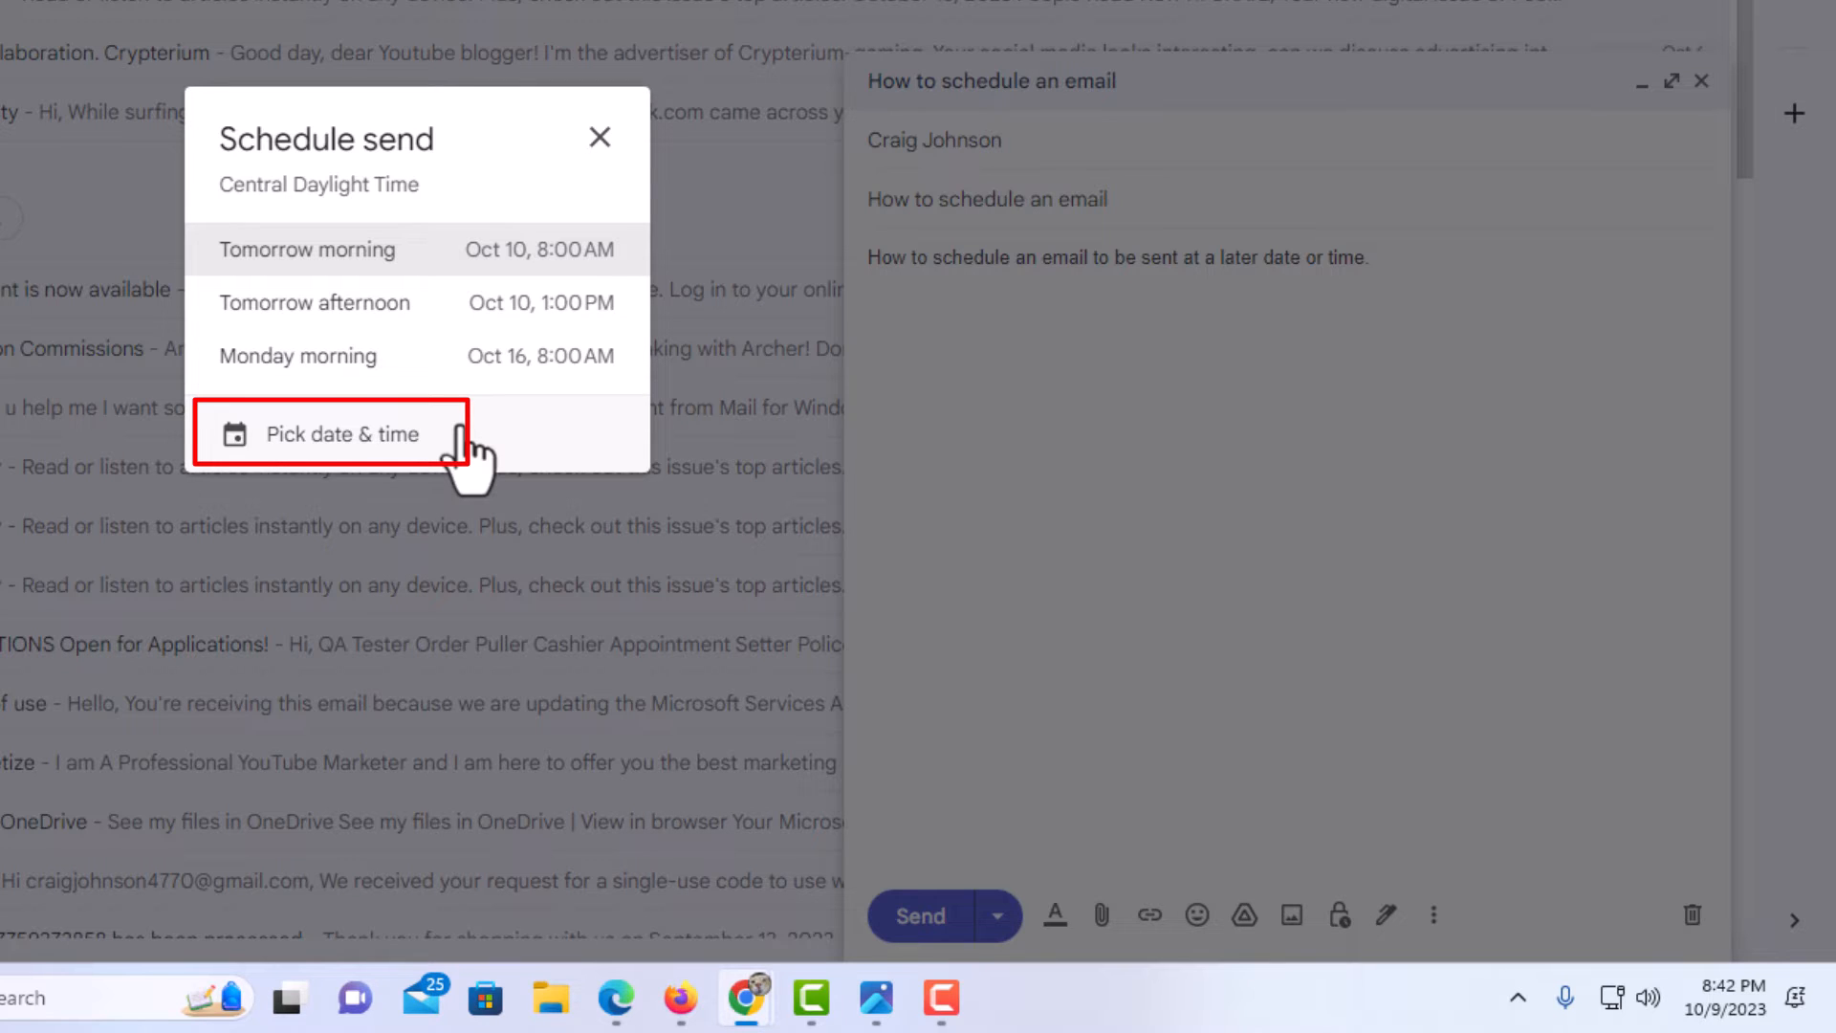
# Step: Pick a custom send date of October 13 with the time set to 8:00 AM
pyautogui.click(340, 433)
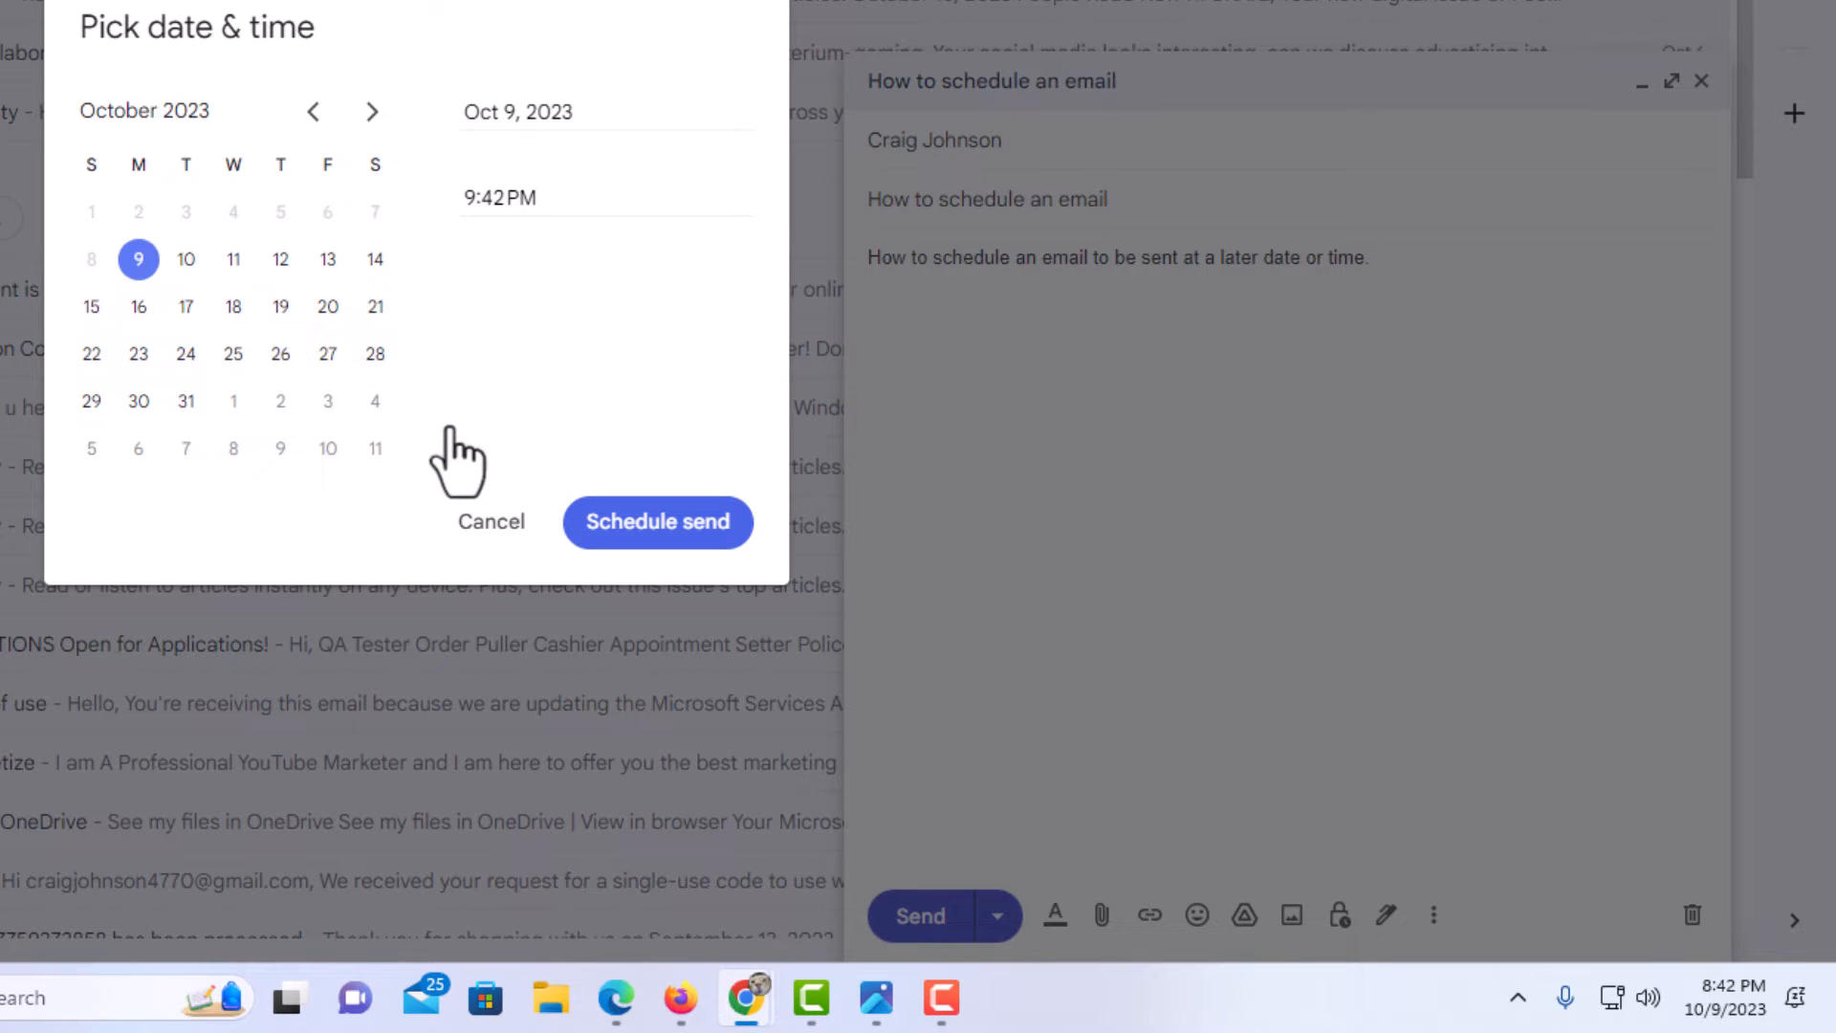
pyautogui.moveTo(460, 458)
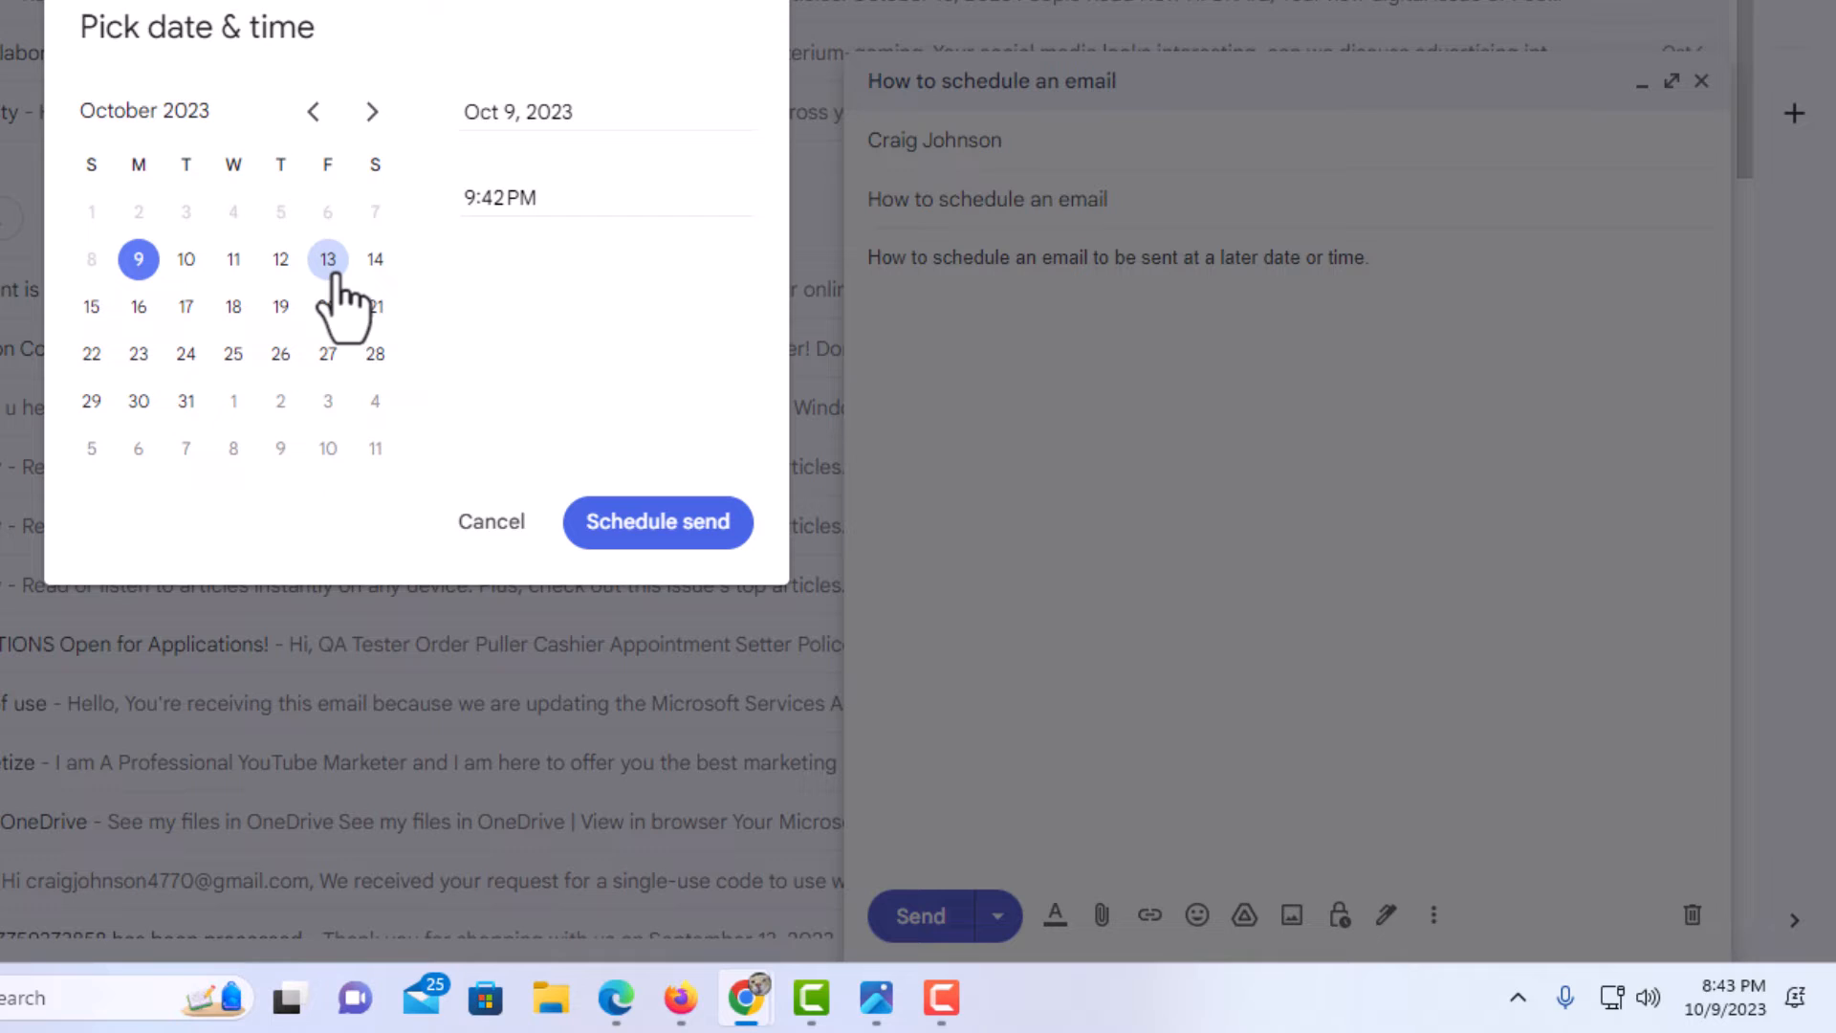
pyautogui.click(328, 259)
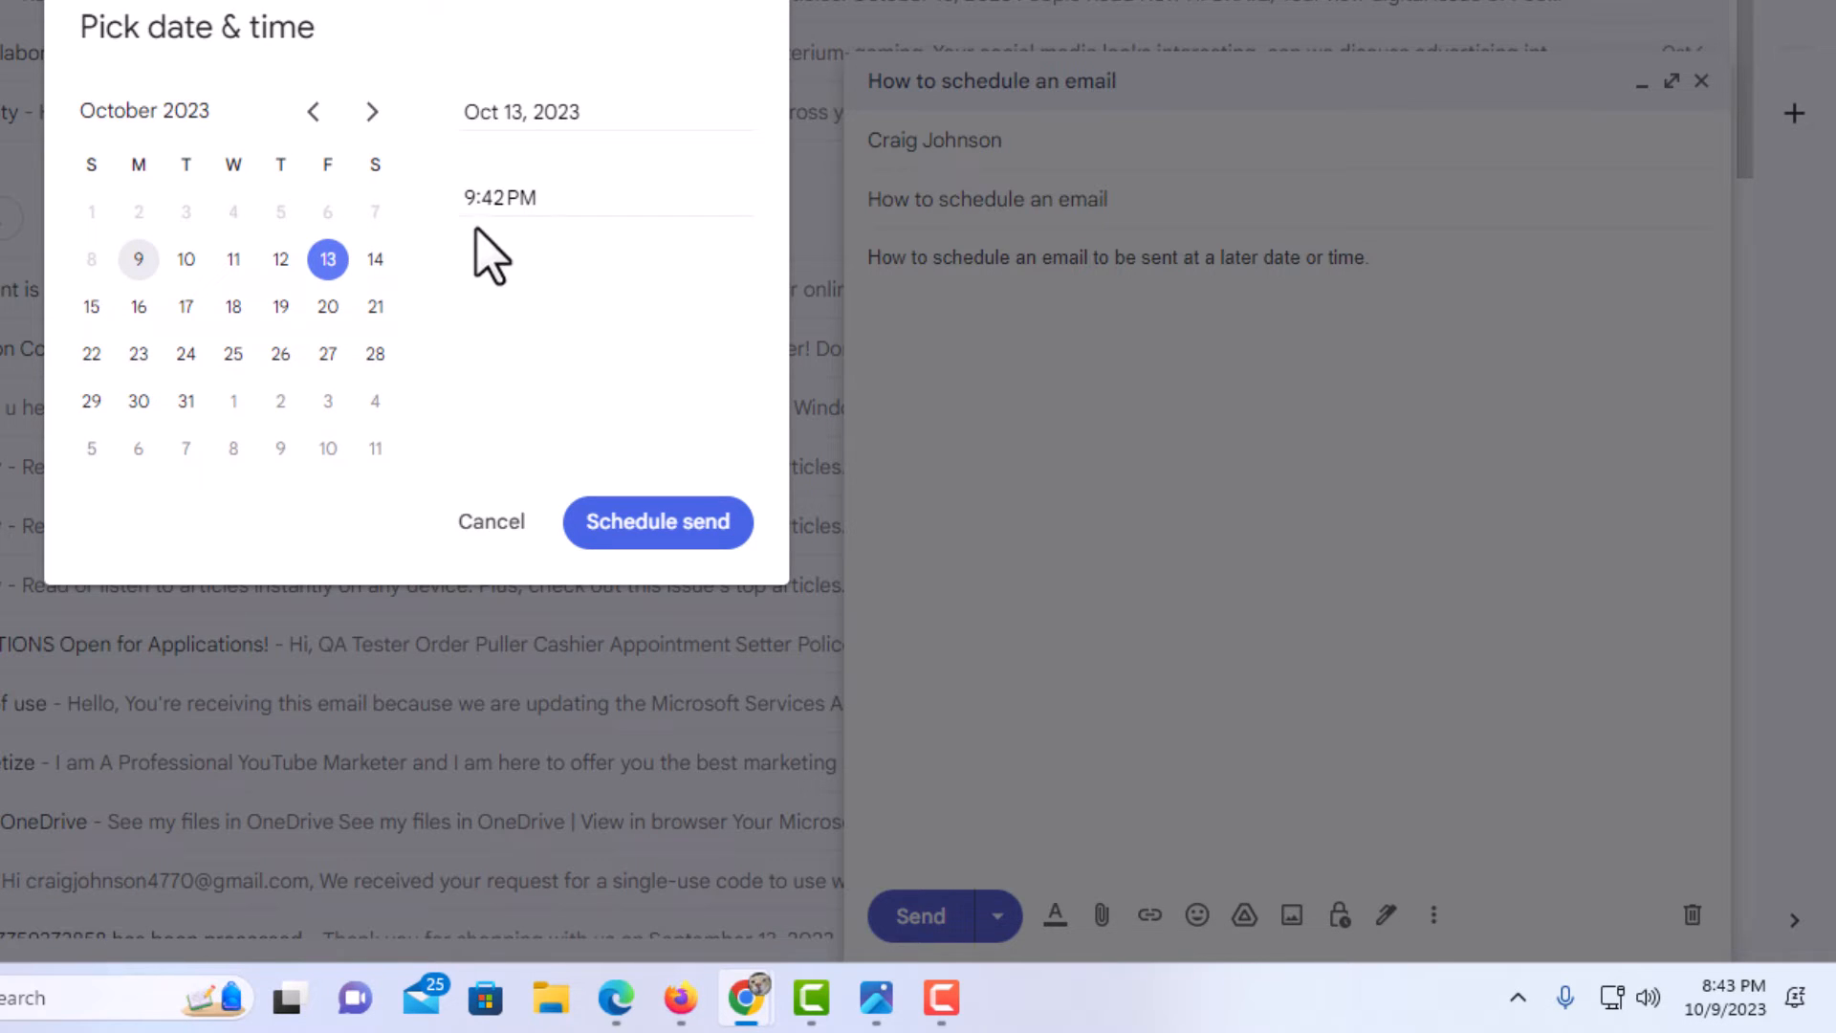
pyautogui.click(500, 197)
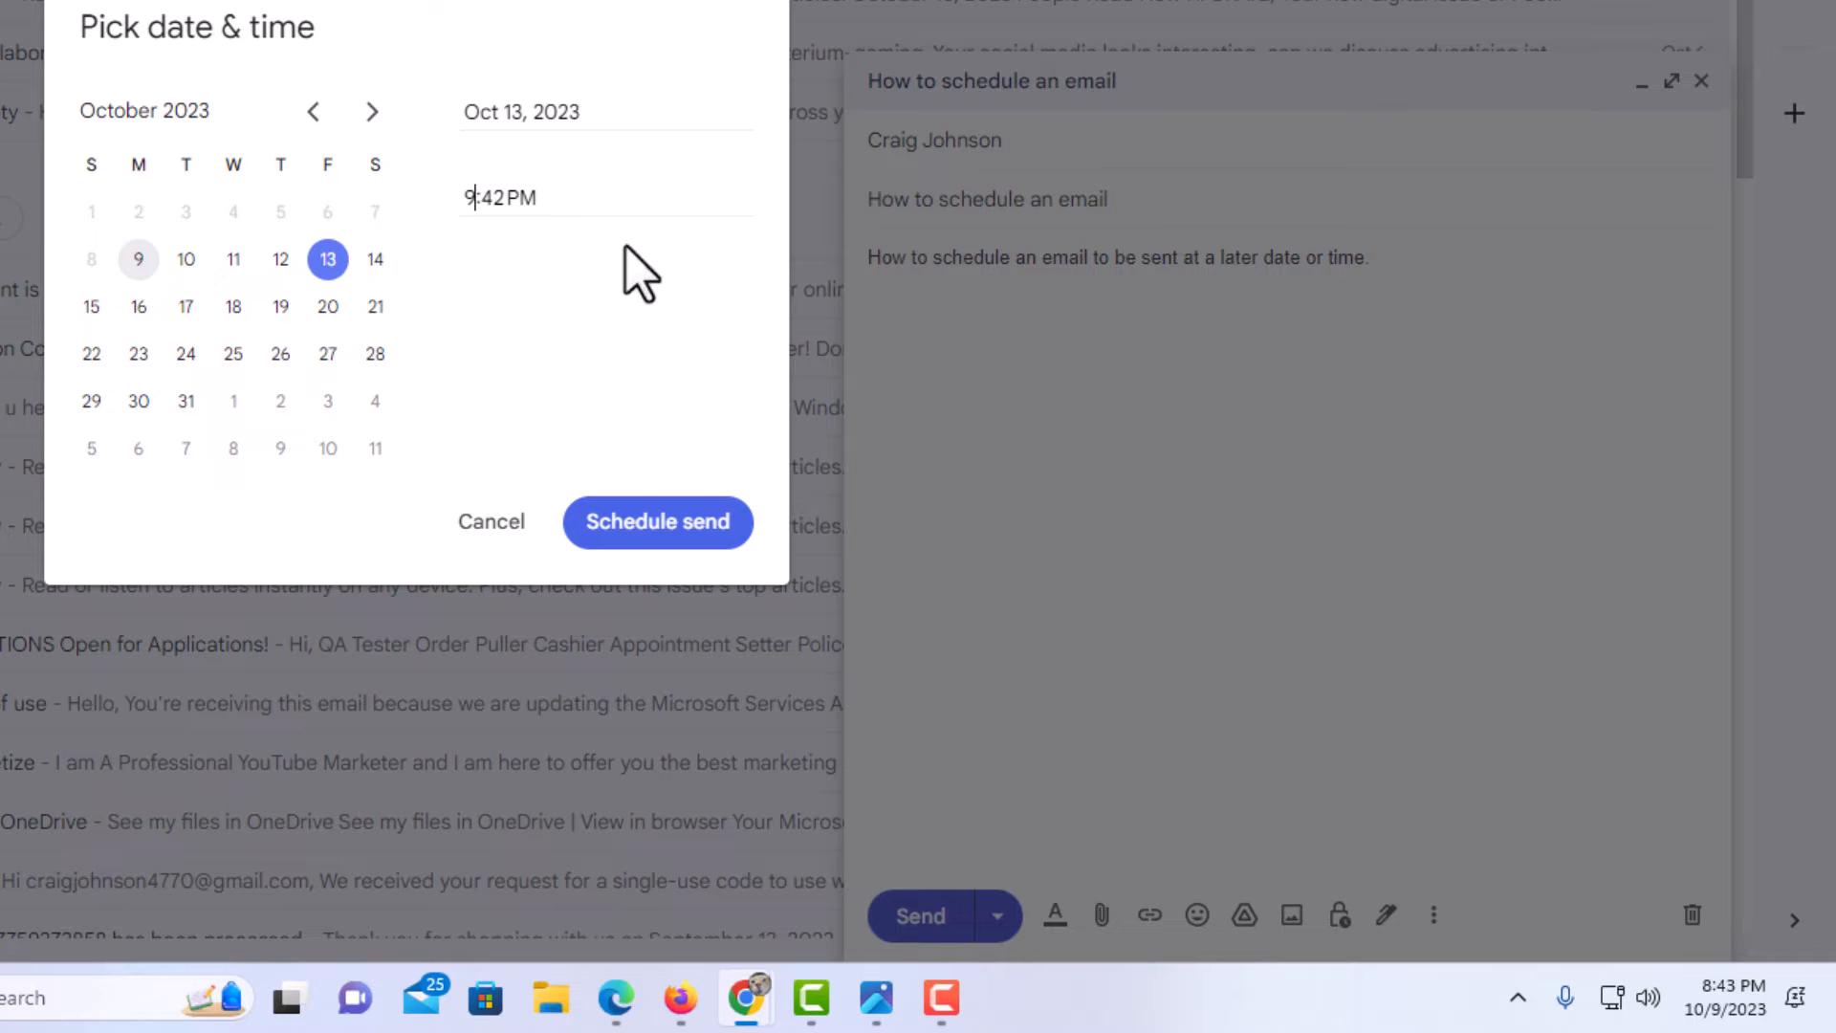
pyautogui.write('8:00 PM')
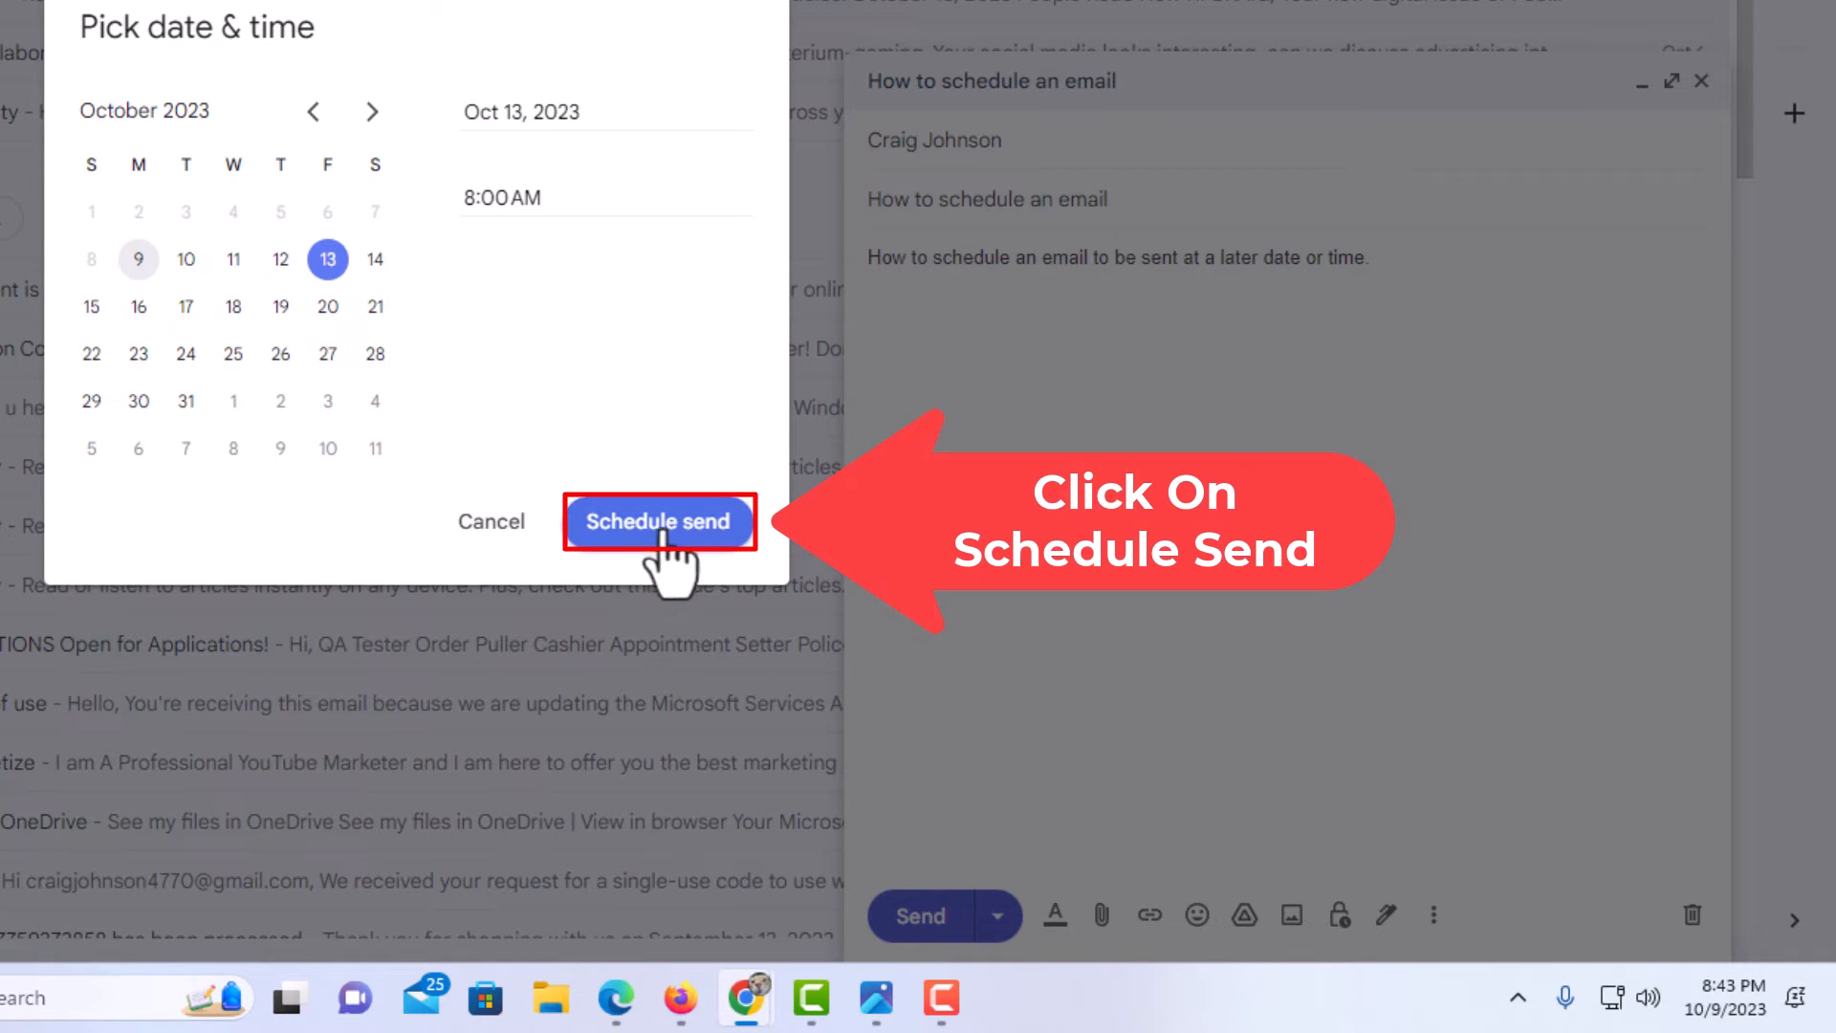
# Step: Schedule the email and view the Scheduled folder listing 'How to schedule an email'
pyautogui.click(658, 521)
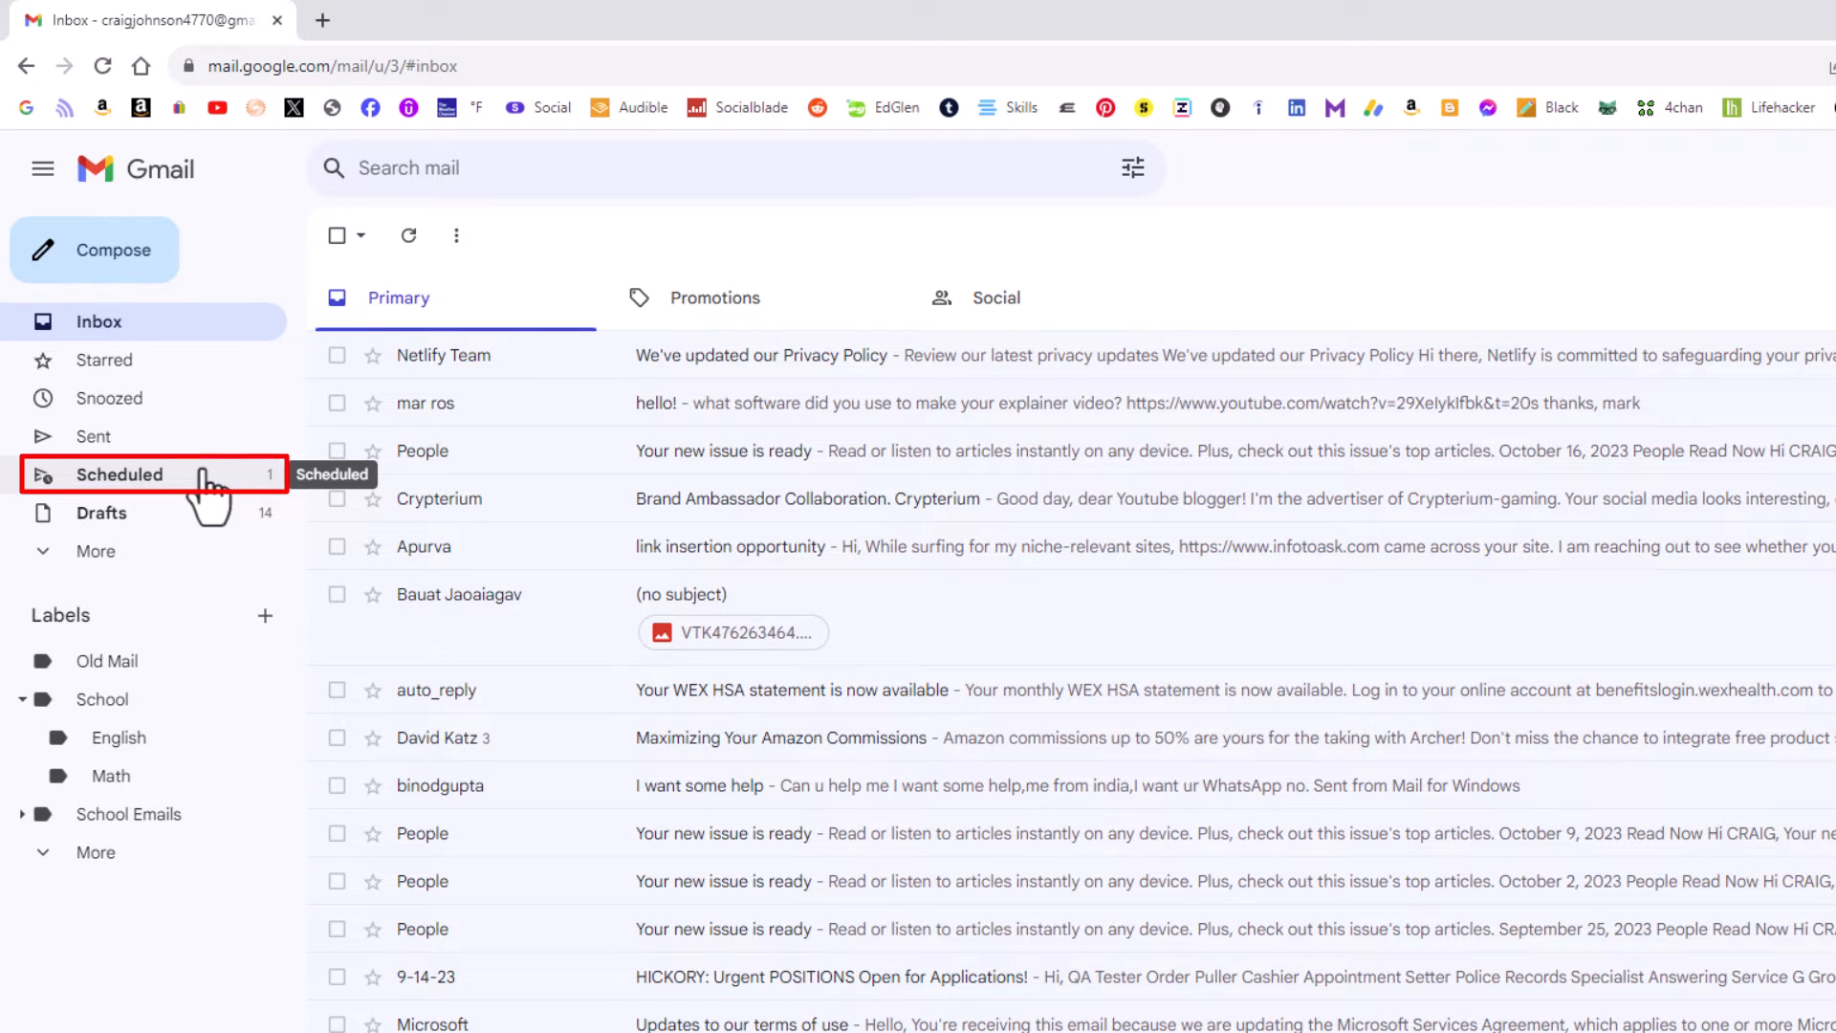
pyautogui.click(118, 474)
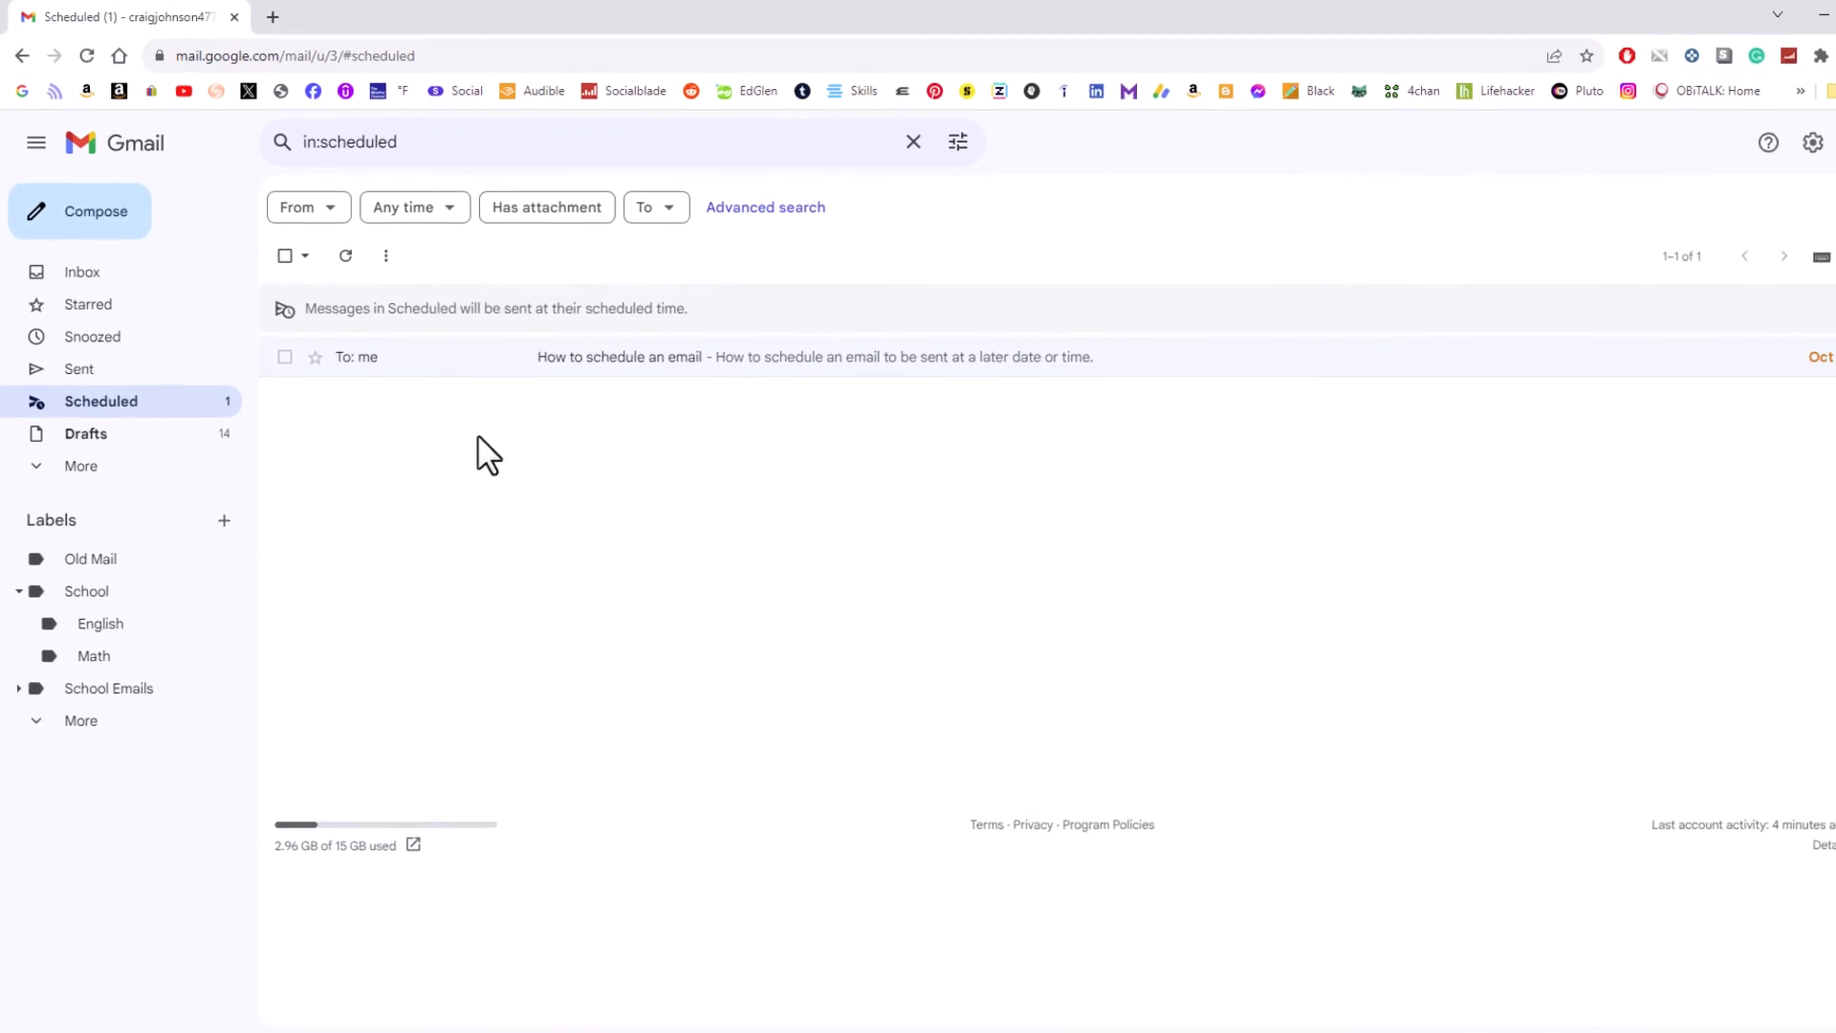
# Step: Open the scheduled email to check its Fri, Oct 13, 8:00 AM send time
pyautogui.click(815, 356)
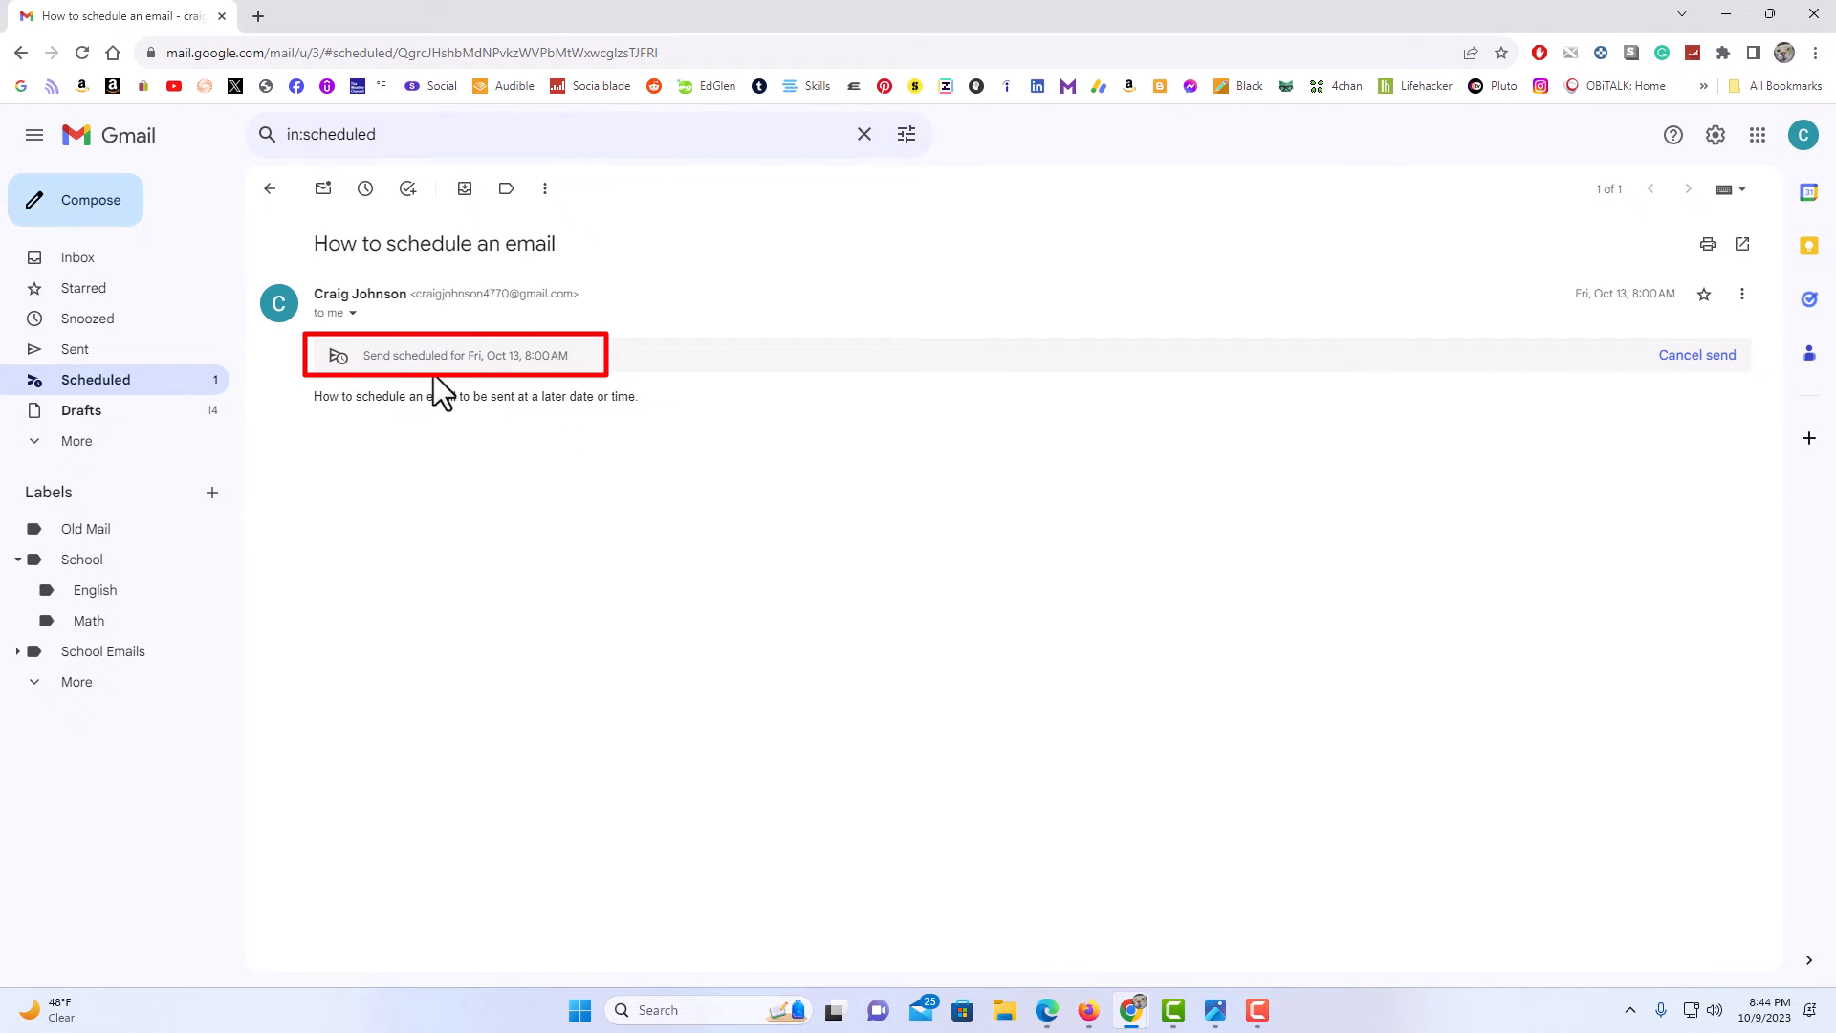
pyautogui.moveTo(548, 386)
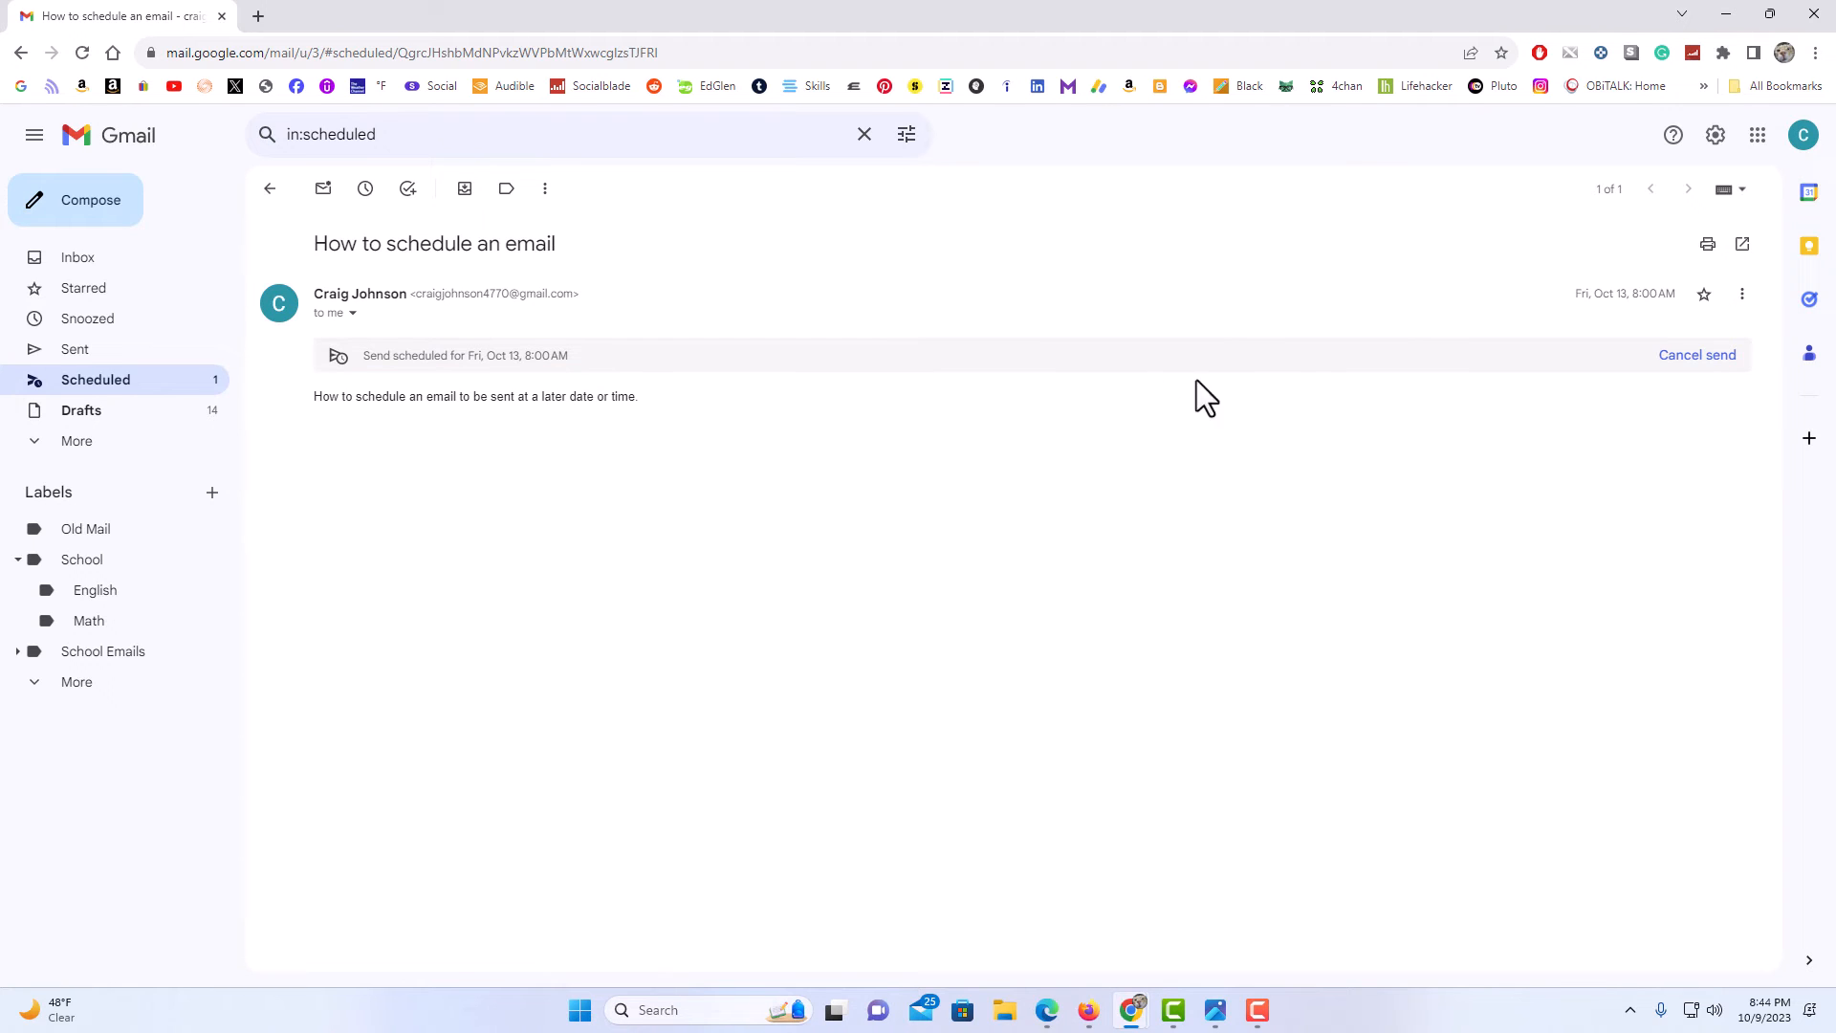
pyautogui.moveTo(1420, 408)
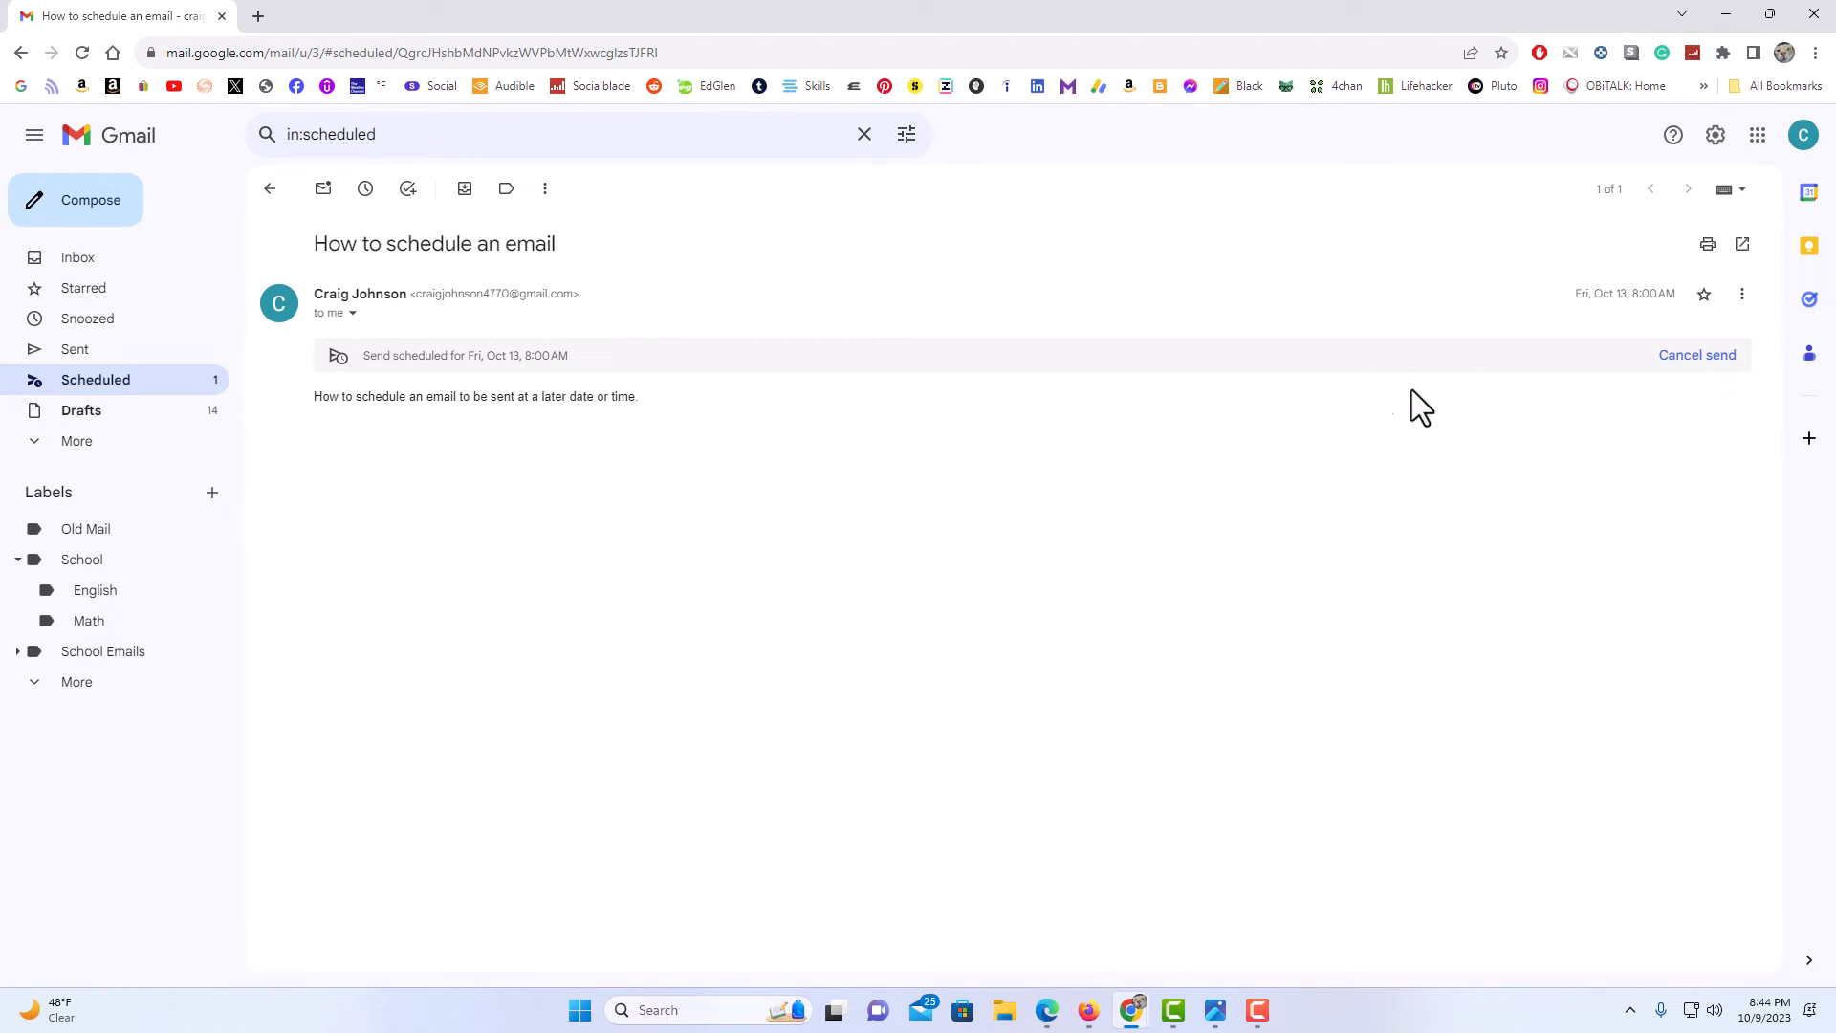
pyautogui.moveTo(1697, 355)
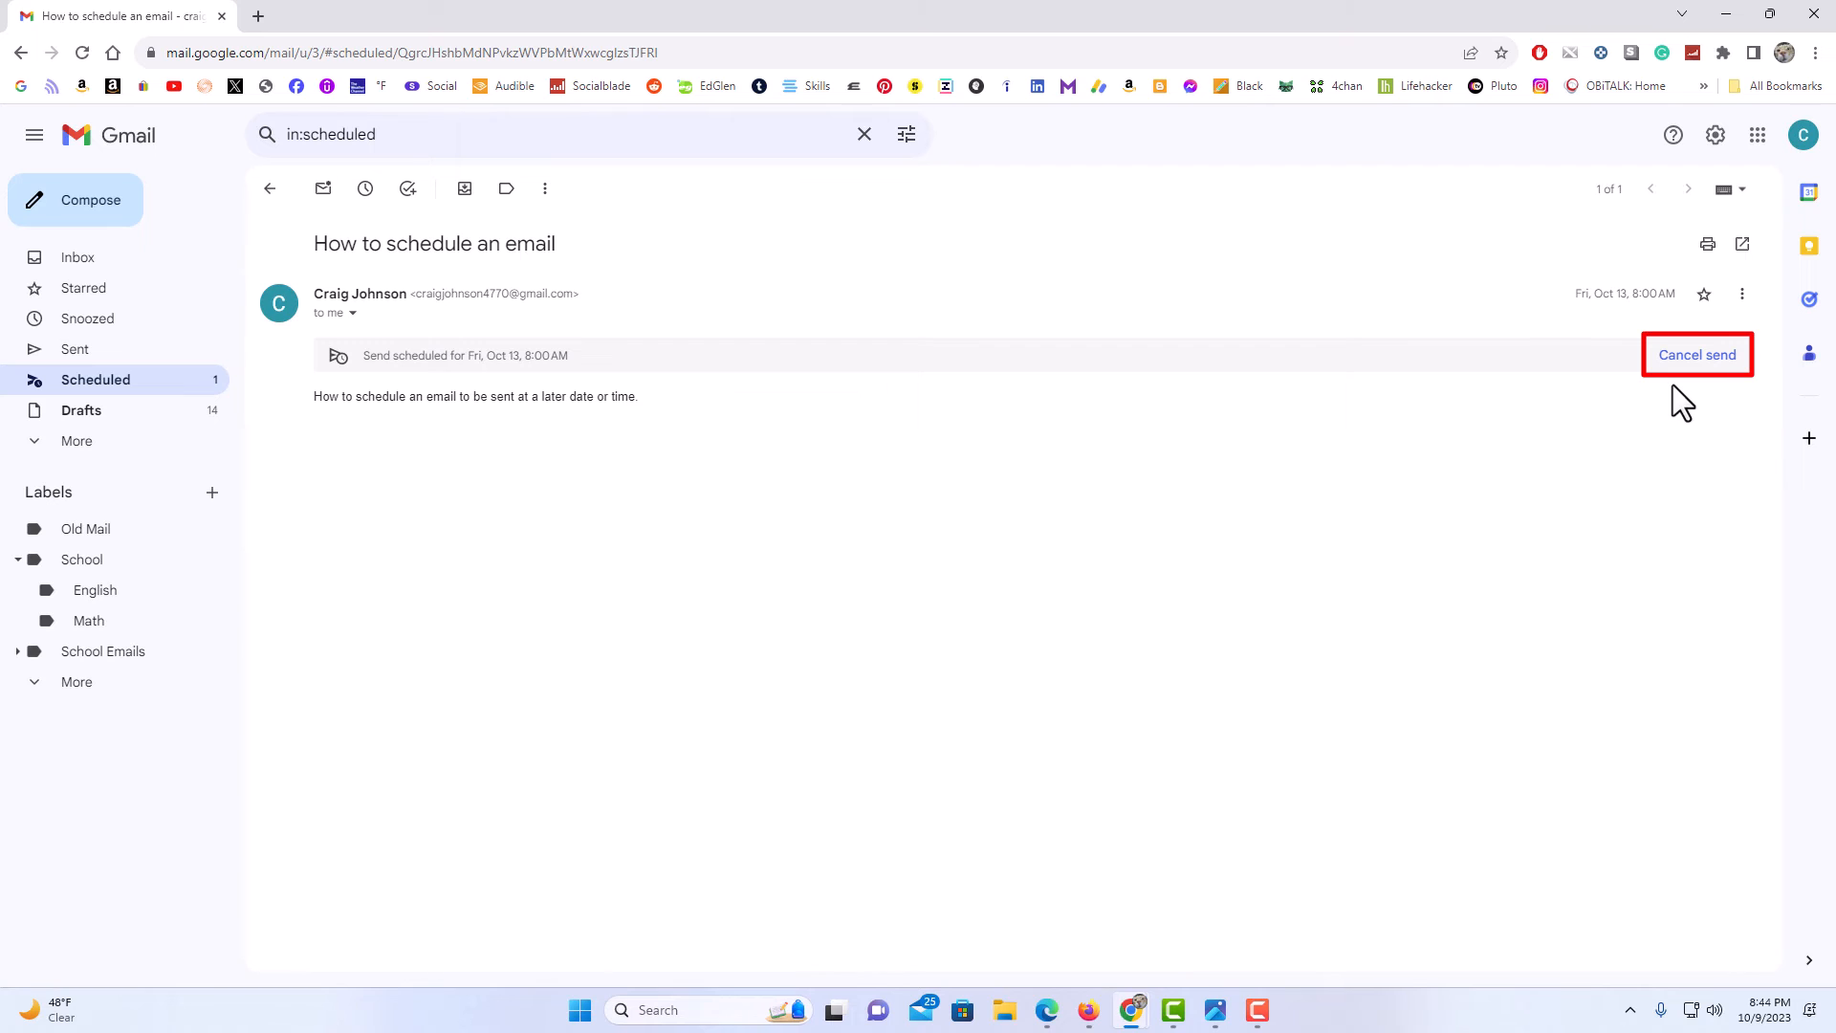
# Step: Cancel the scheduled send and reopen the custom date-and-time picker for the draft
pyautogui.click(1696, 355)
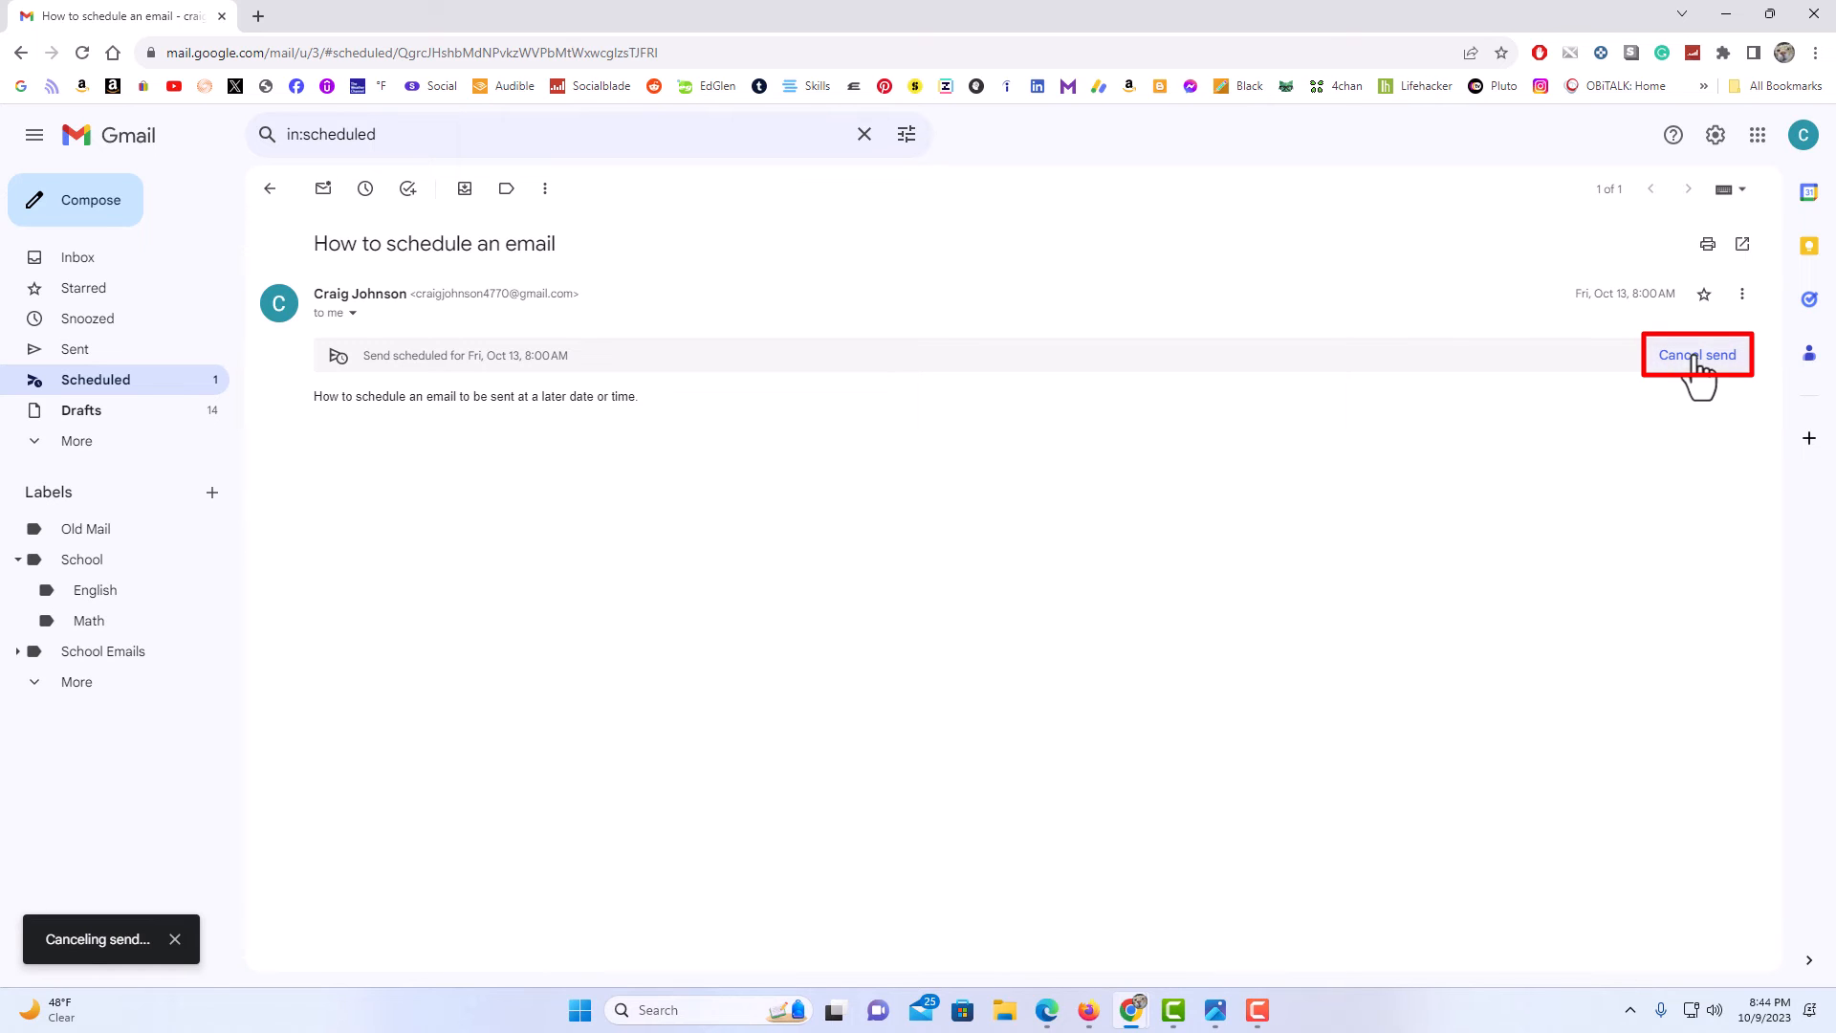
pyautogui.click(1697, 355)
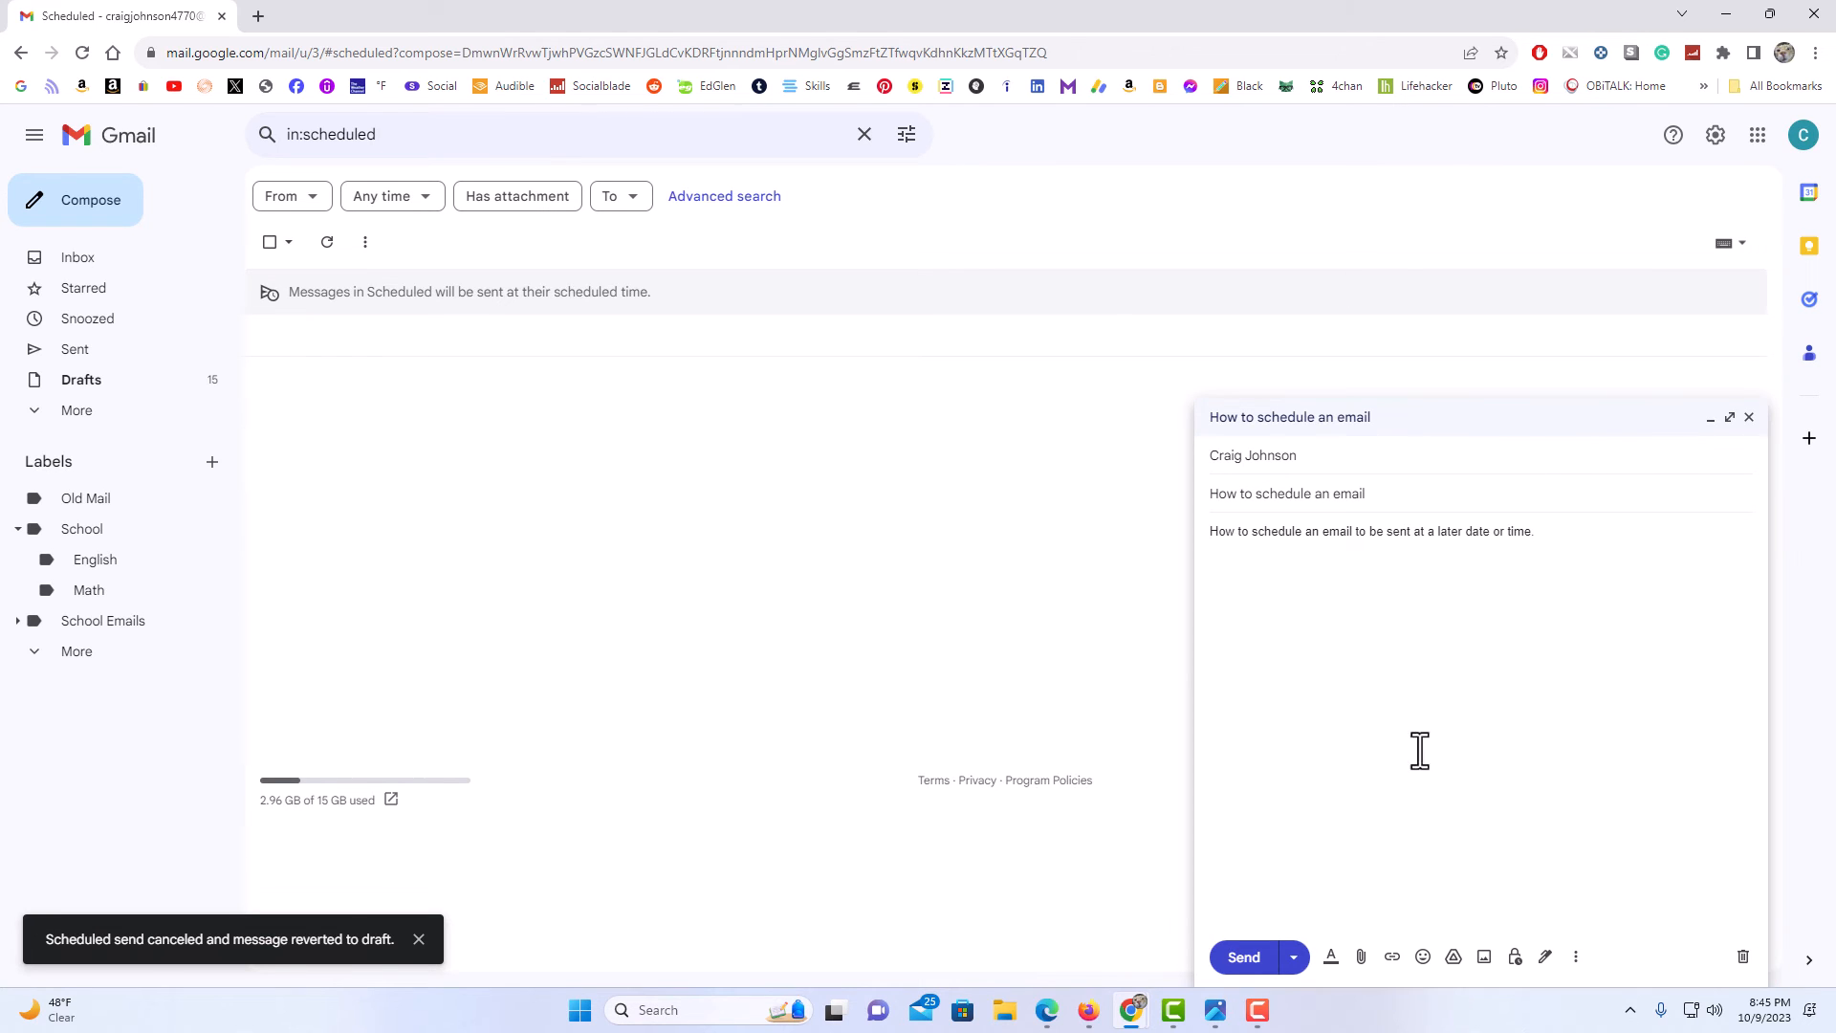
pyautogui.moveTo(1309, 978)
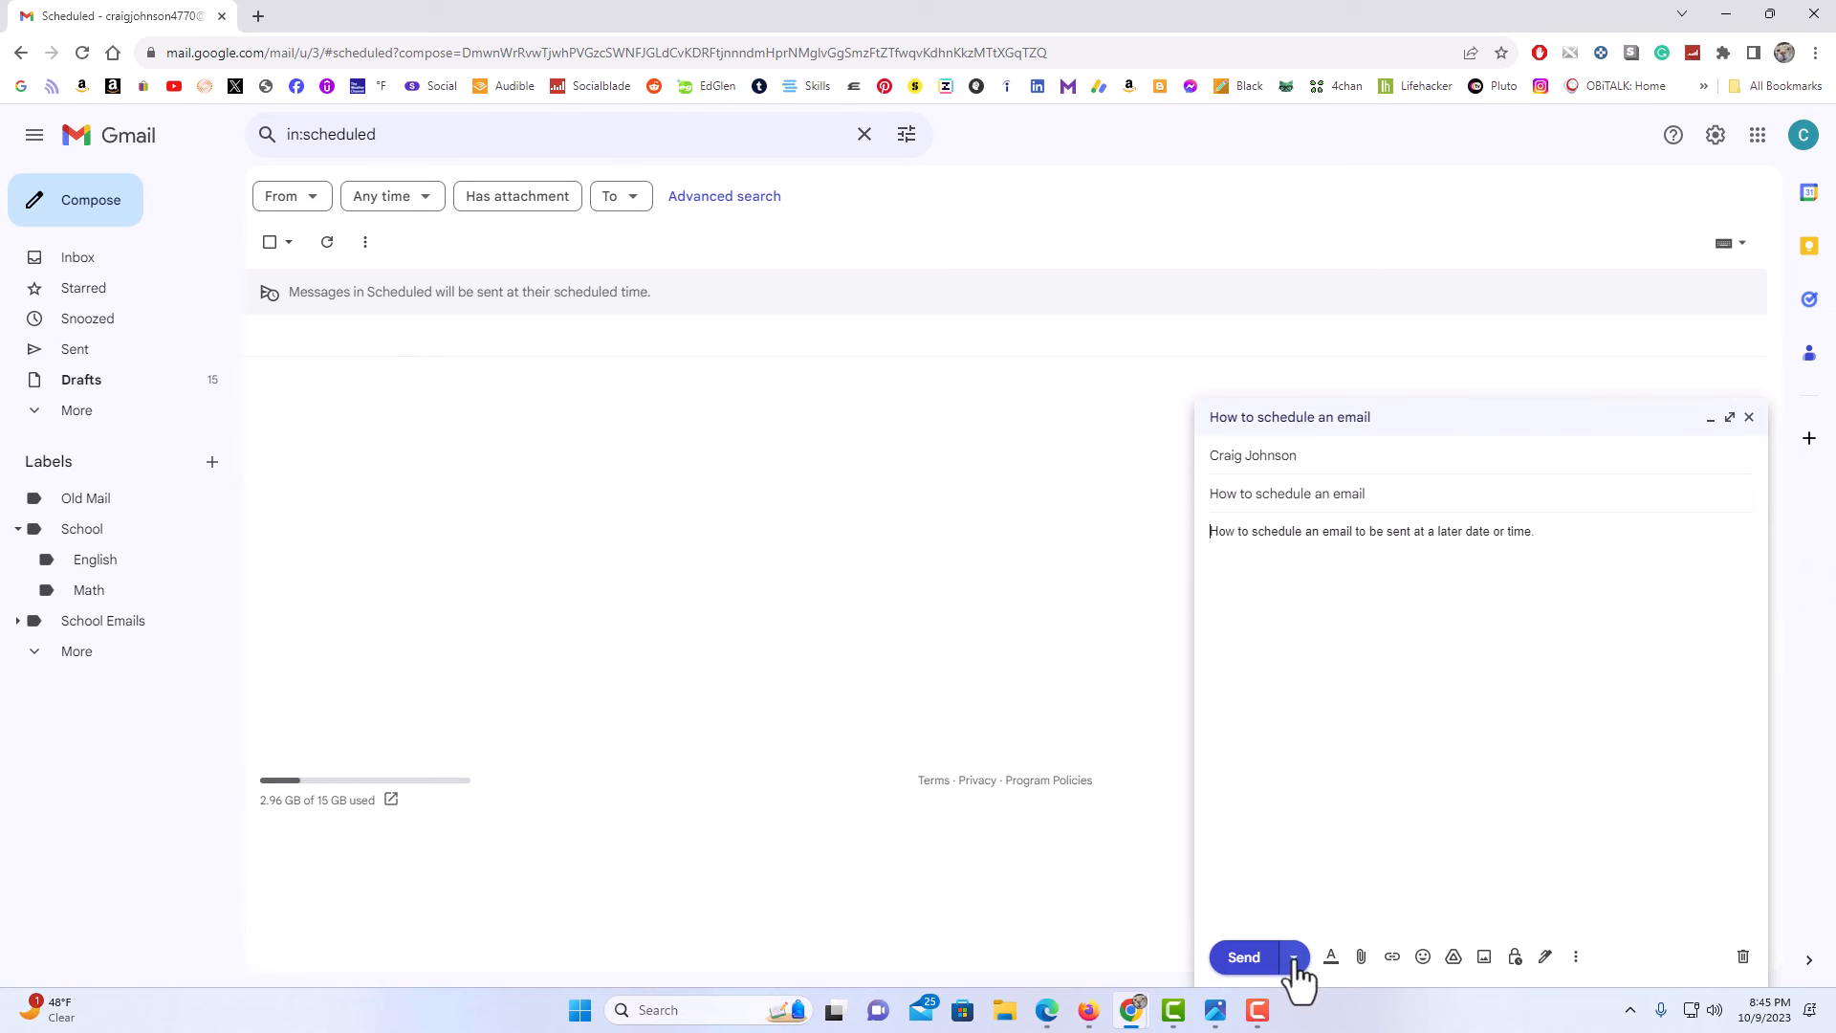
pyautogui.click(1293, 956)
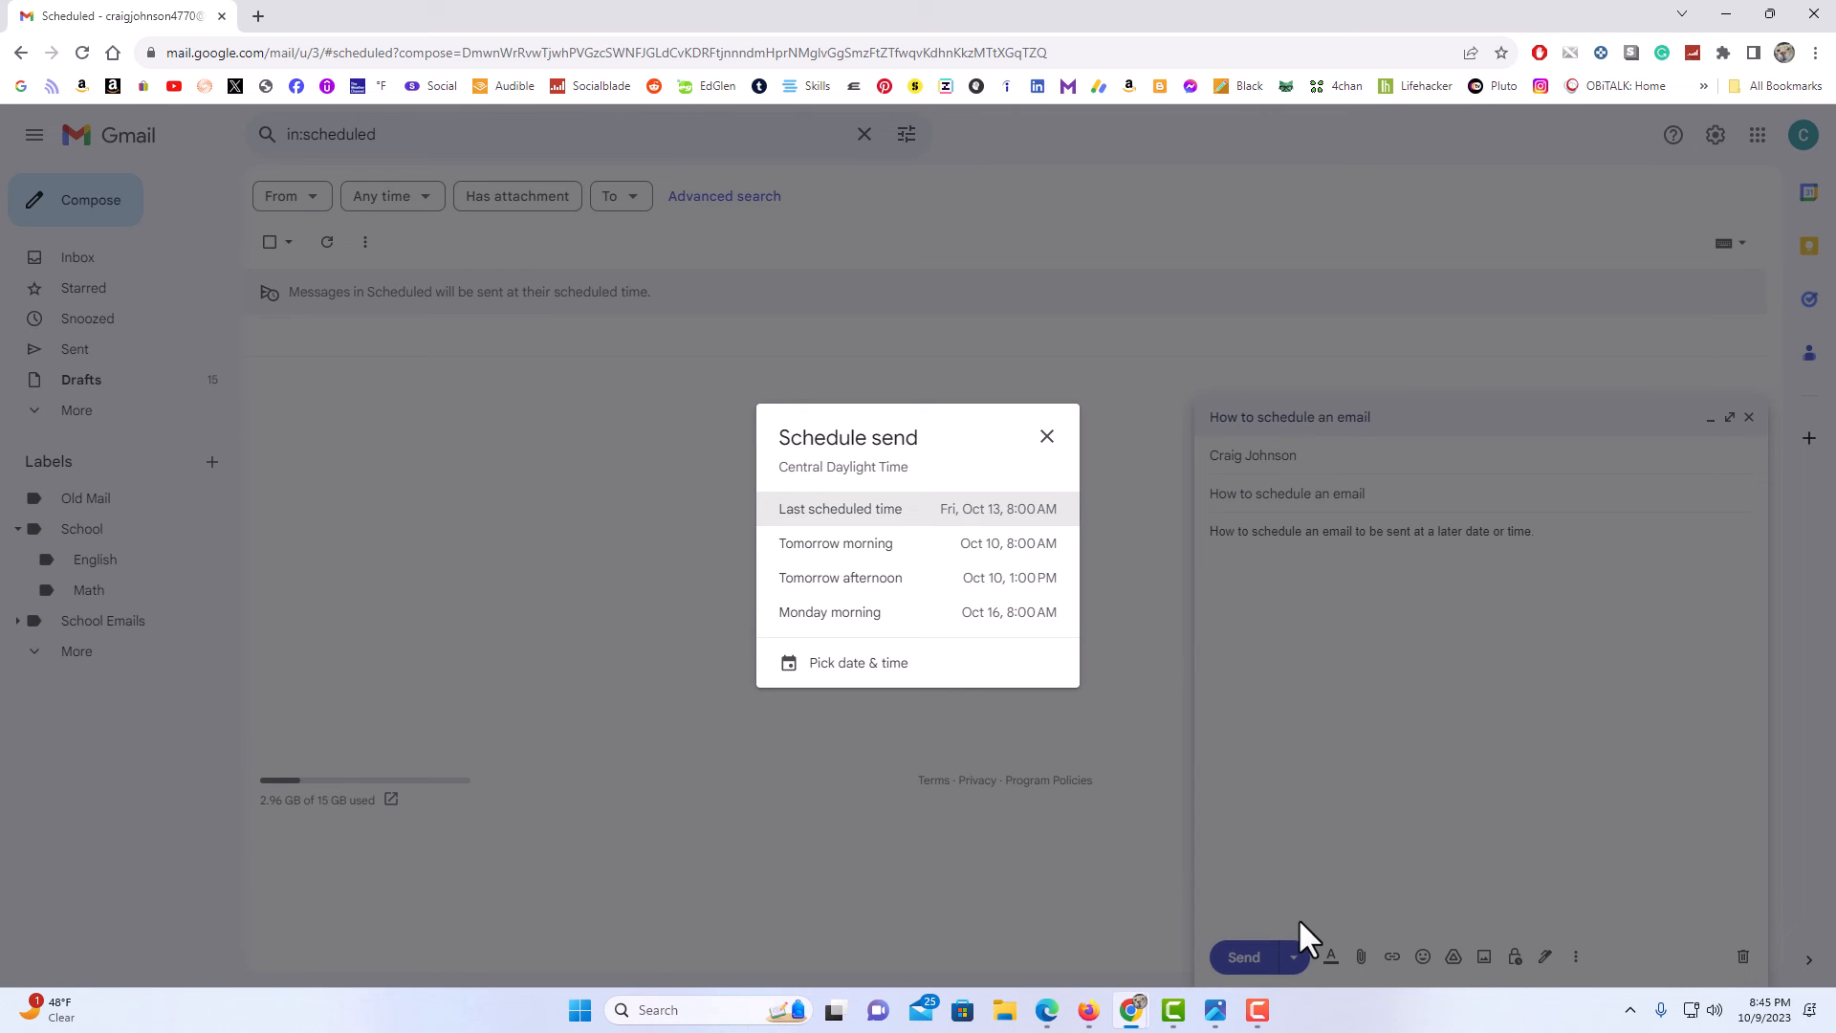
pyautogui.click(857, 661)
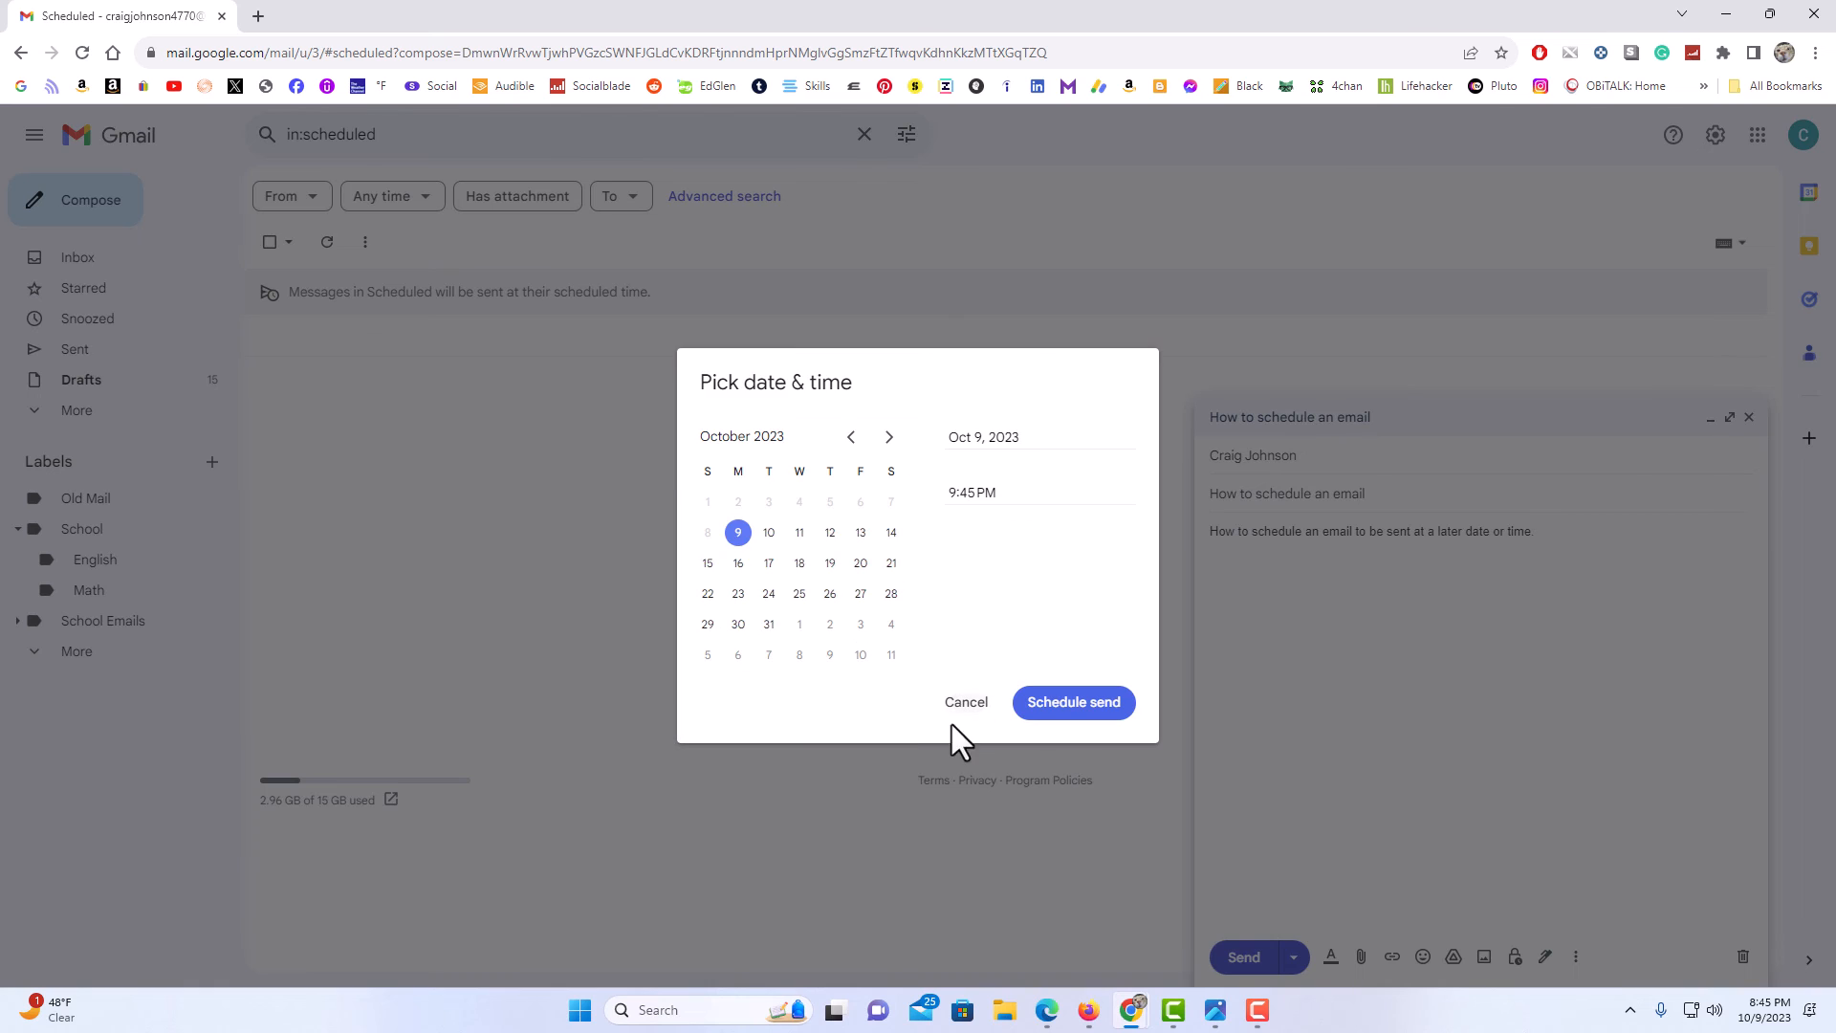